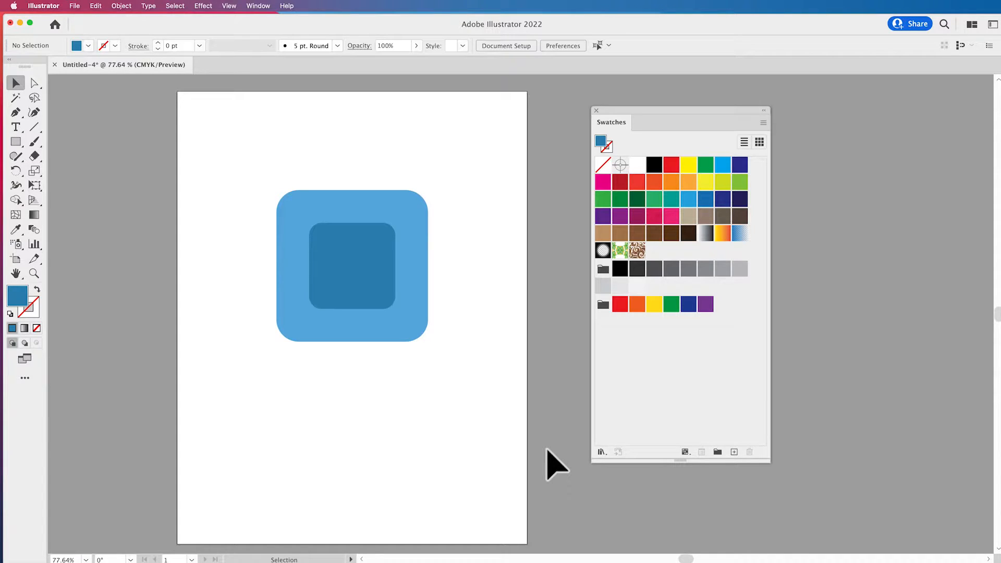
mouse_move(18, 300)
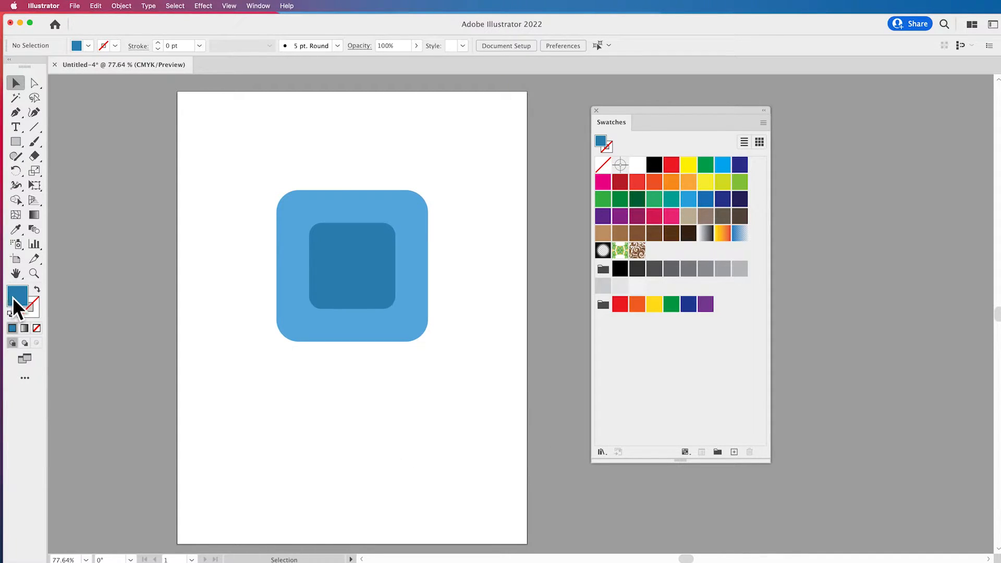
mouse_move(17, 301)
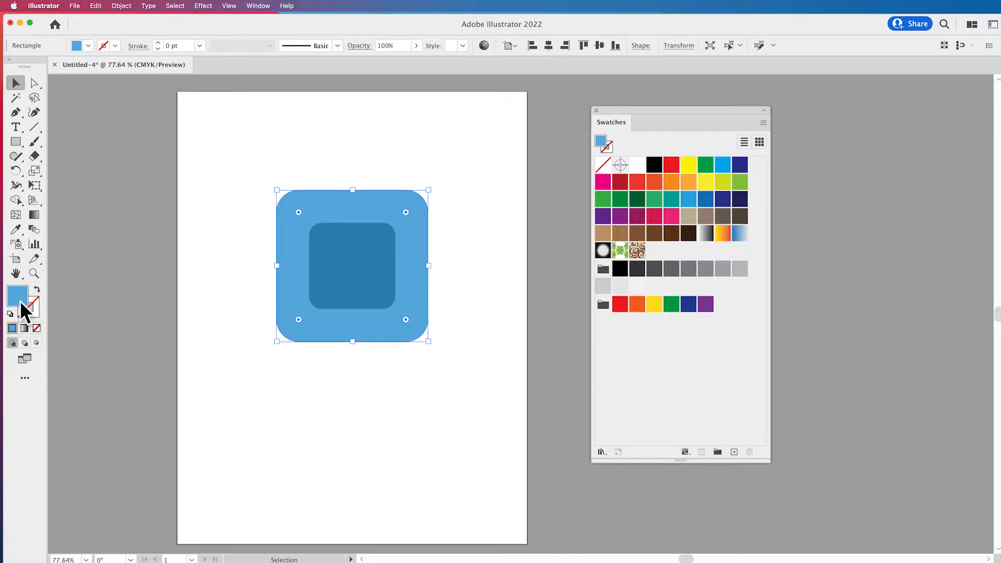
mouse_move(18, 295)
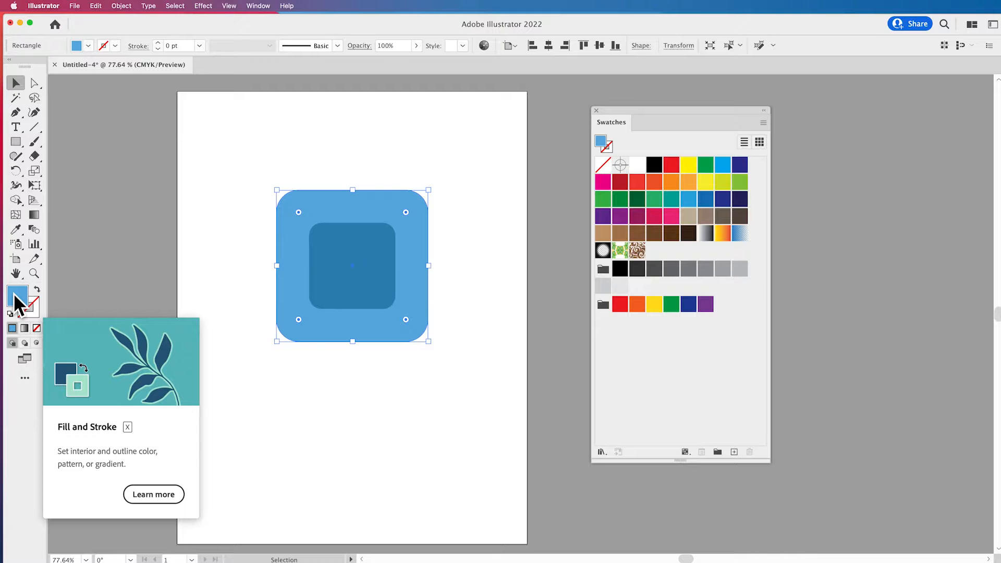
- Bring up the Color Picker for the outer square's fill (60AFE1) and reposition the dialog
double_click(16, 300)
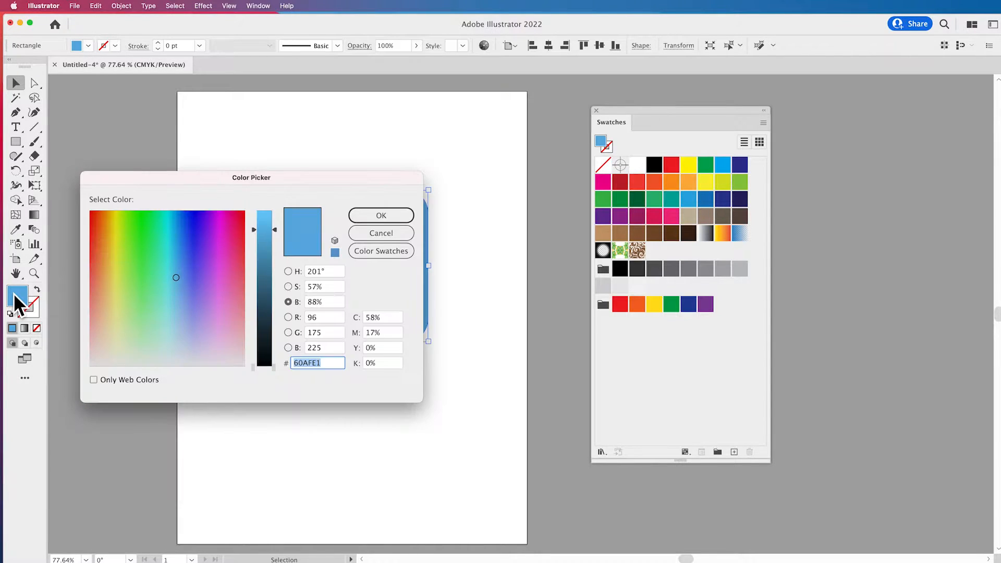
mouse_move(208, 181)
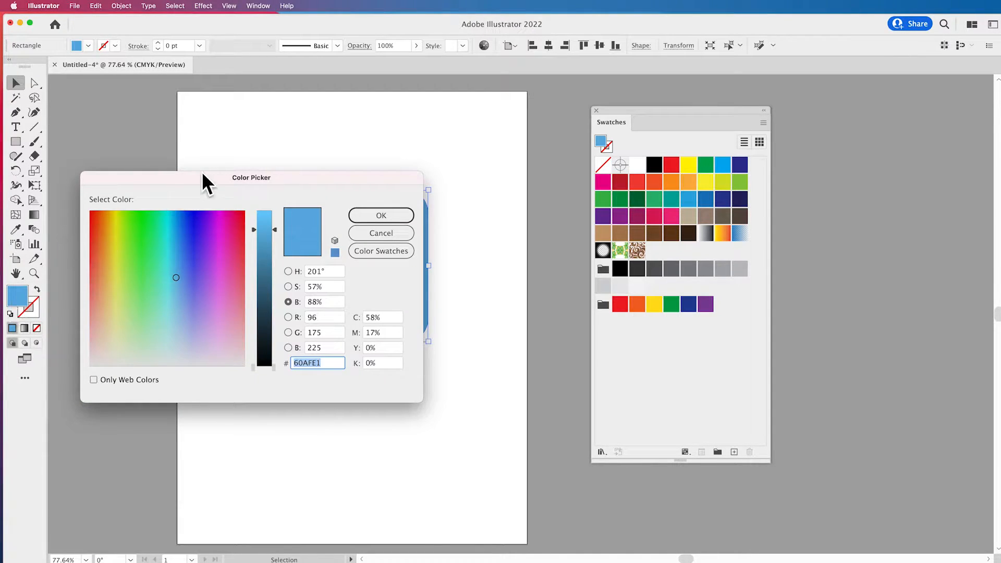
left_click_drag(251, 178, 351, 164)
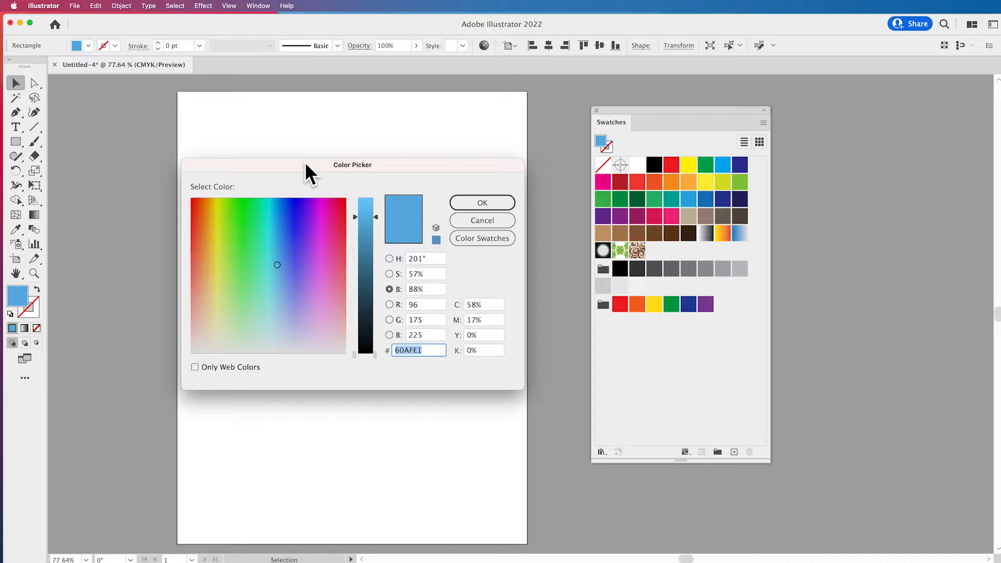
mouse_move(396, 229)
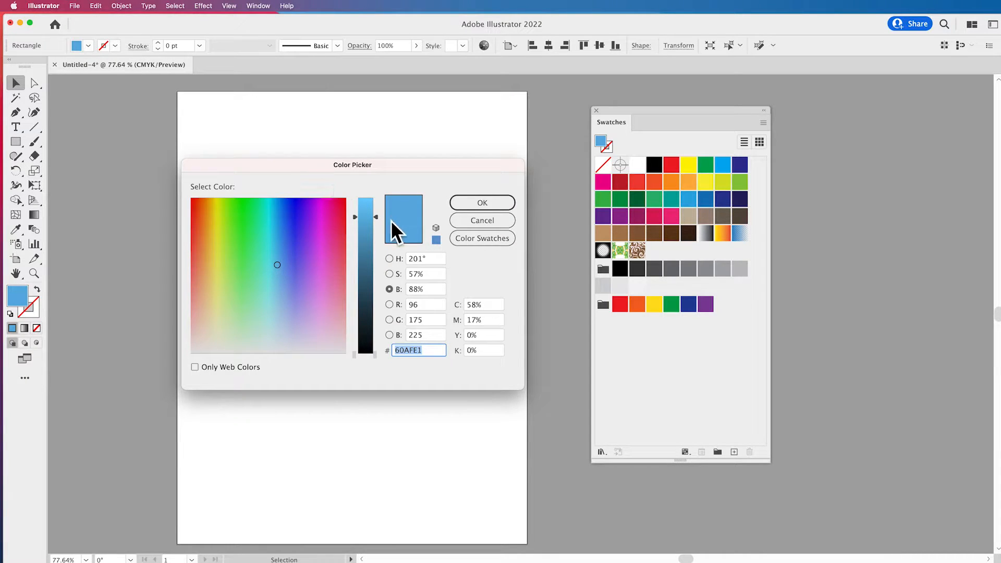
mouse_move(374, 229)
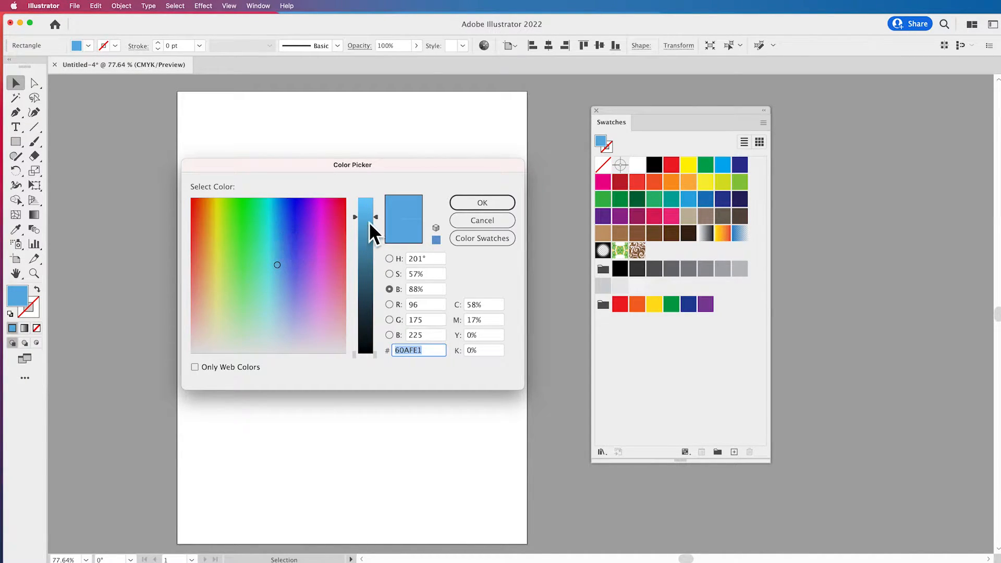
mouse_move(374, 208)
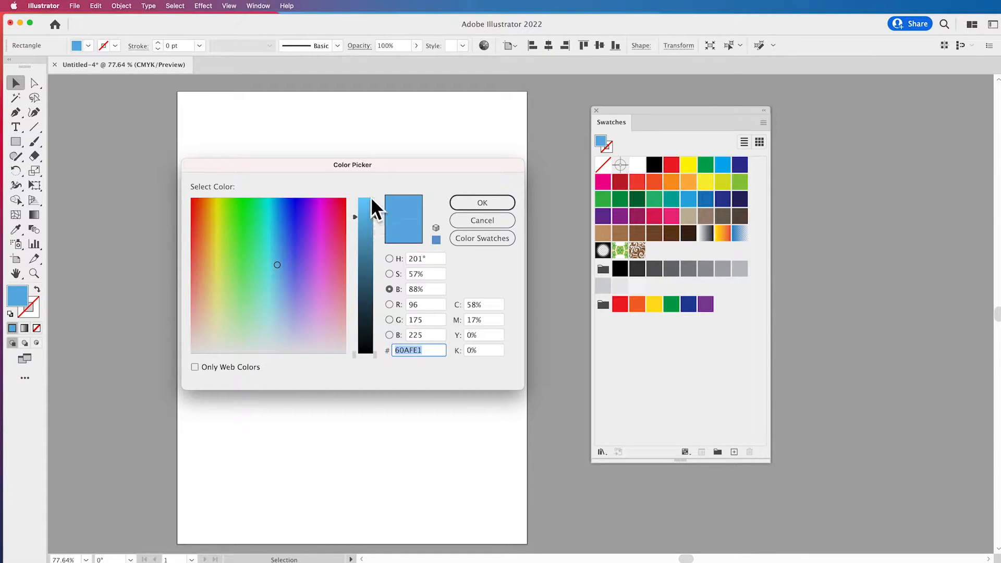
mouse_move(374, 223)
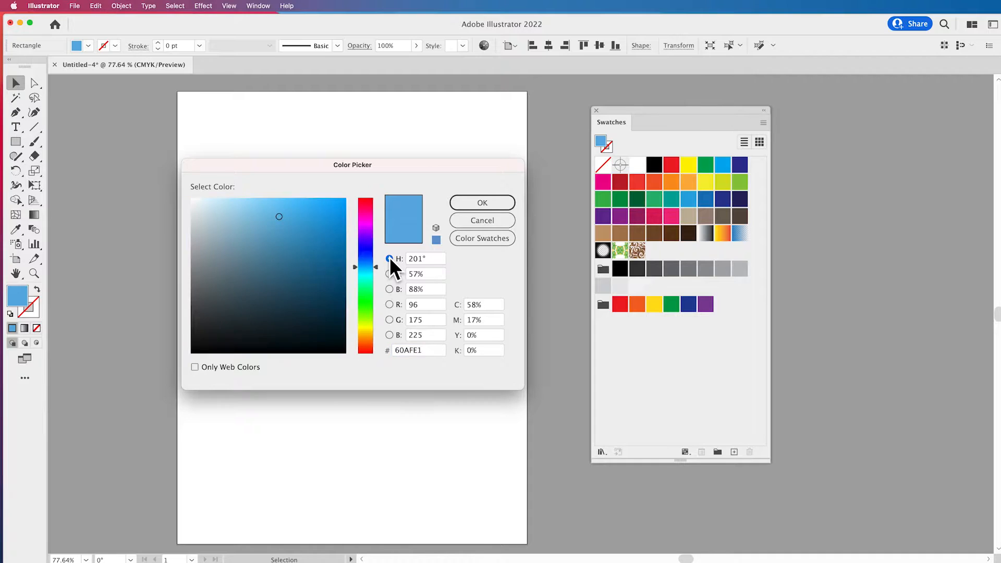
- Try saturation, brightness and hue views, landing on a soft light green (83D67F) as the new colour
left_click(389, 274)
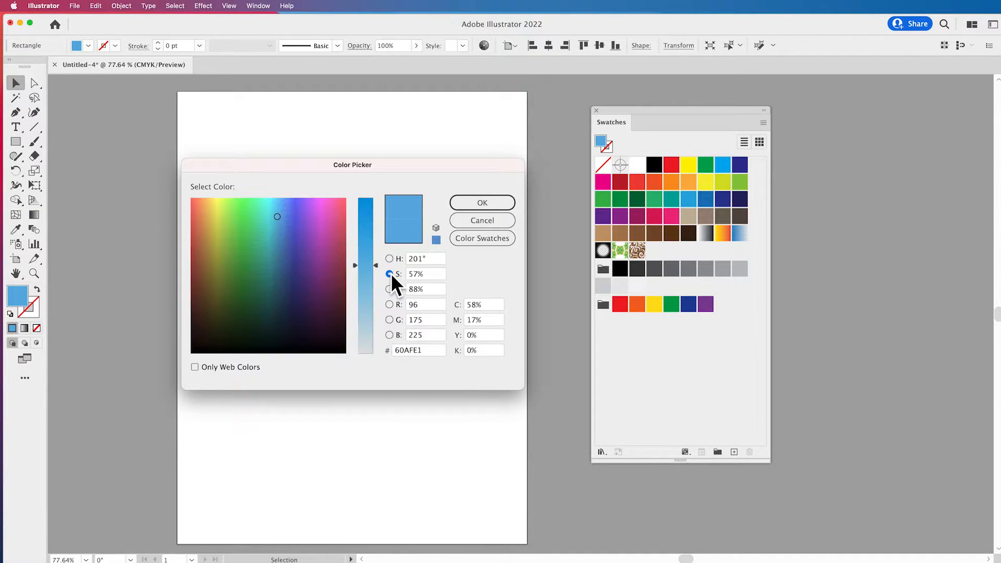
left_click(389, 289)
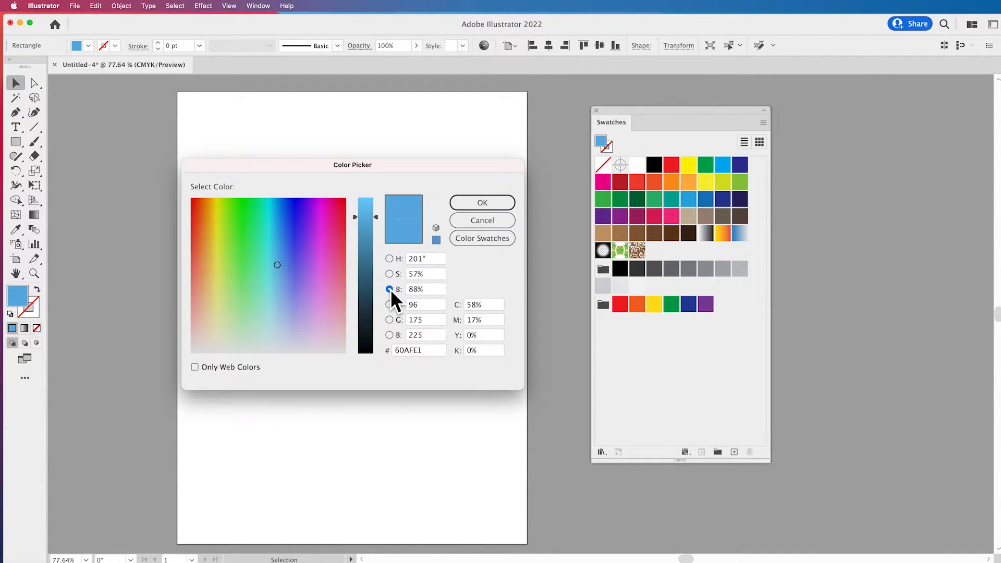
left_click(389, 259)
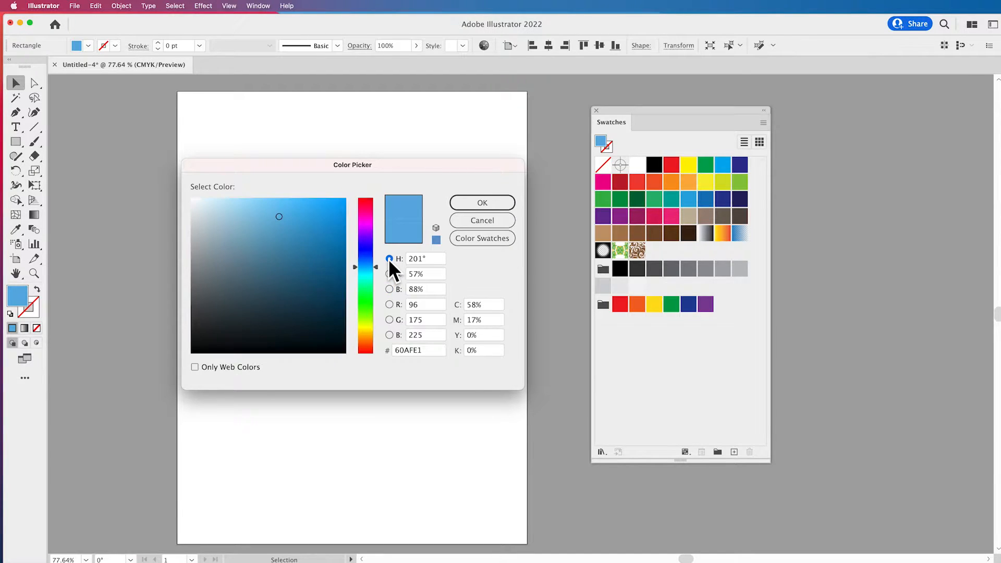
left_click(389, 258)
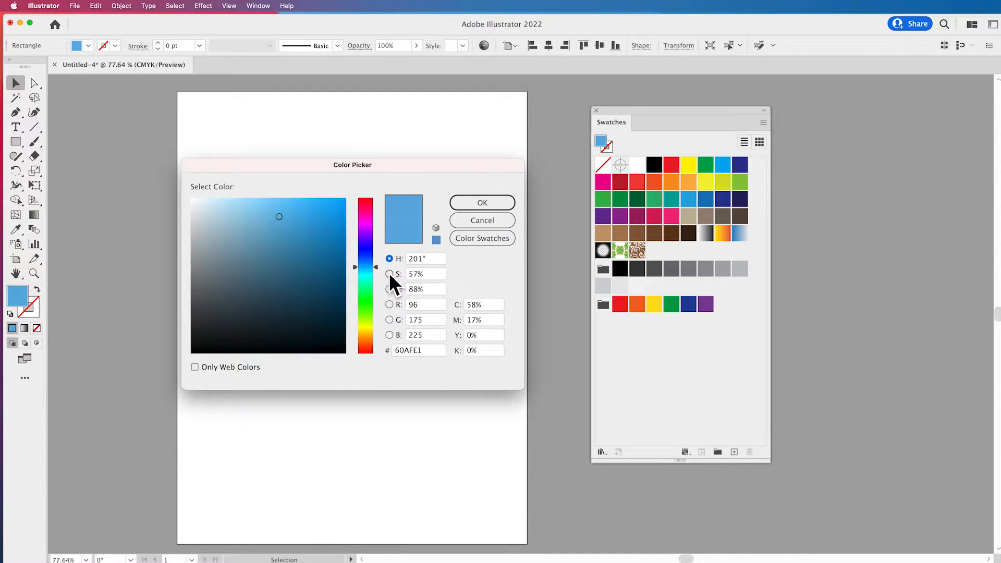
left_click(389, 259)
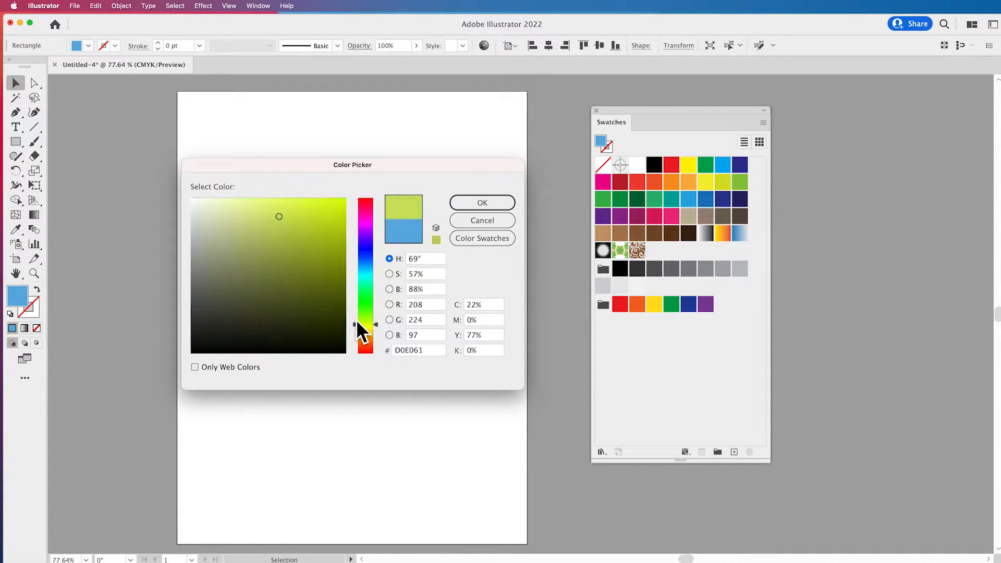
left_click(313, 310)
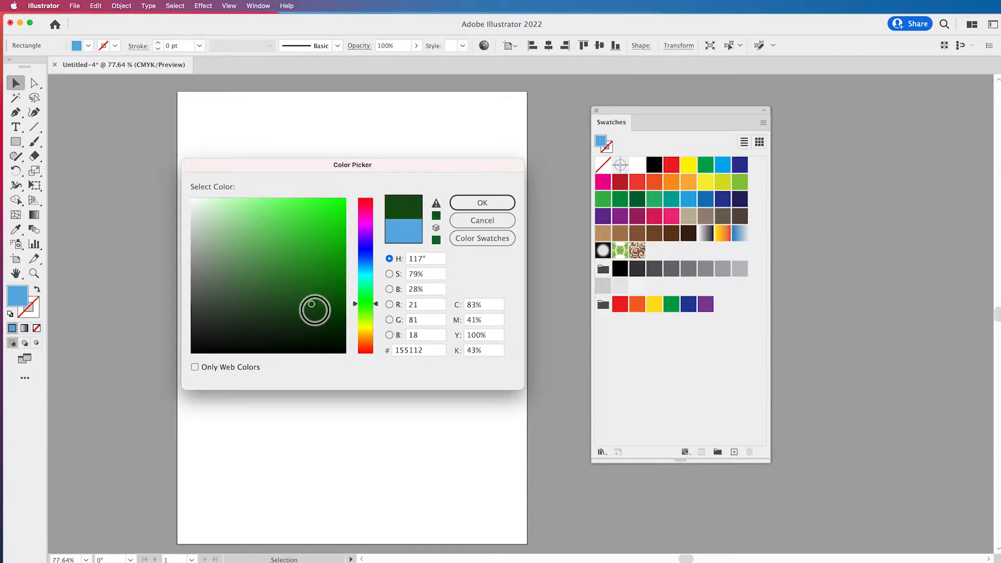
left_click(212, 221)
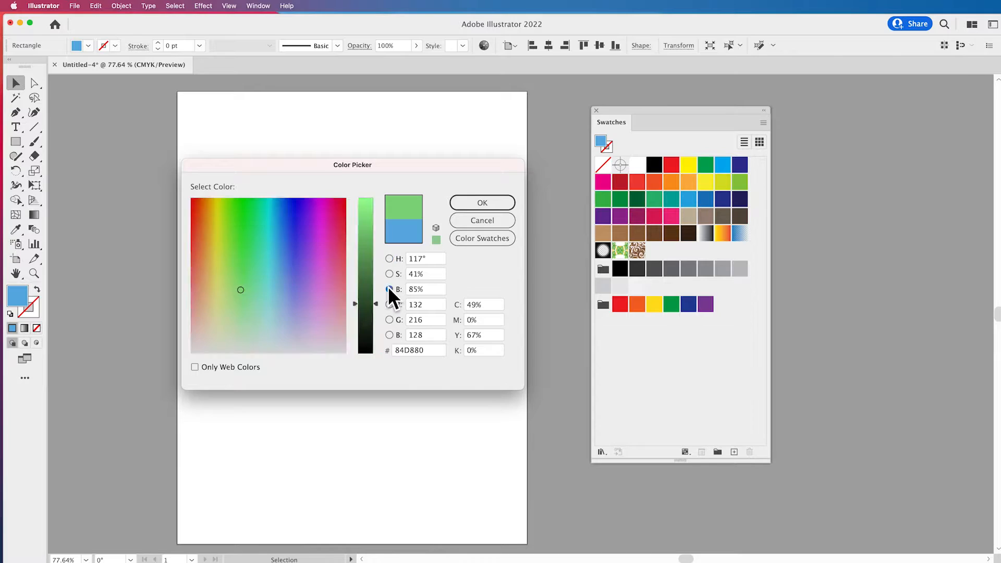
left_click(389, 304)
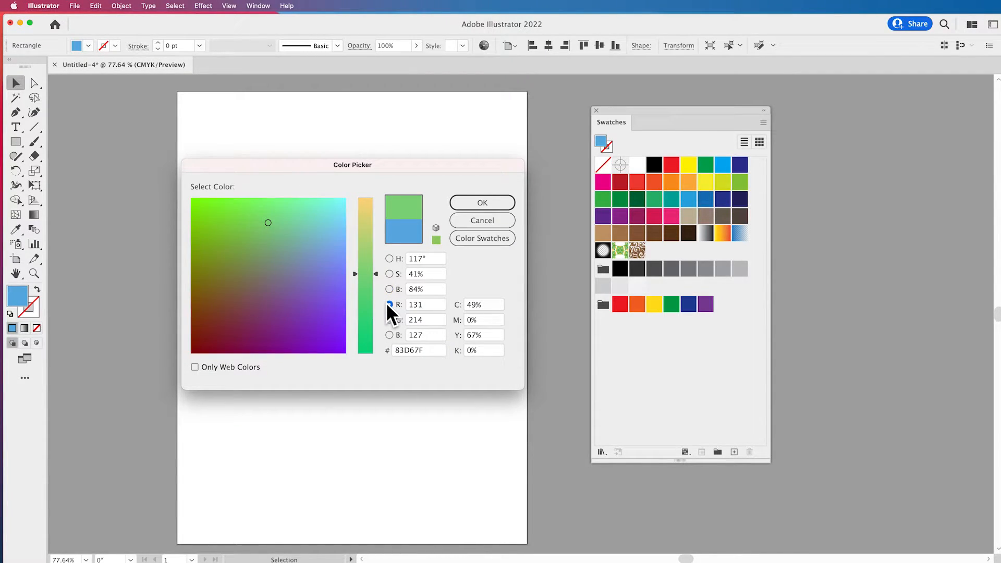
- View the colour field by blue and red channels and sample muted grey-purple shades
left_click(389, 335)
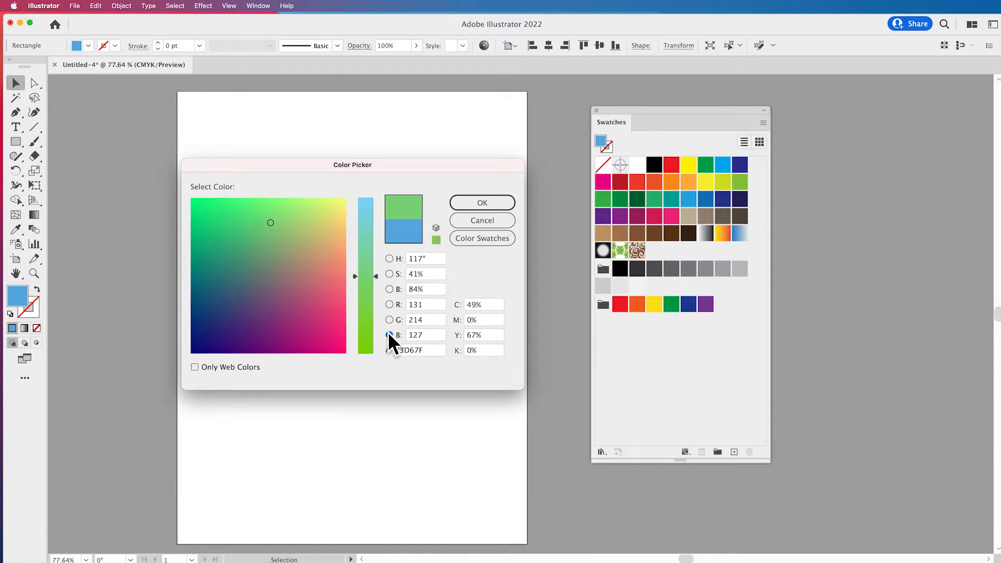
left_click(389, 304)
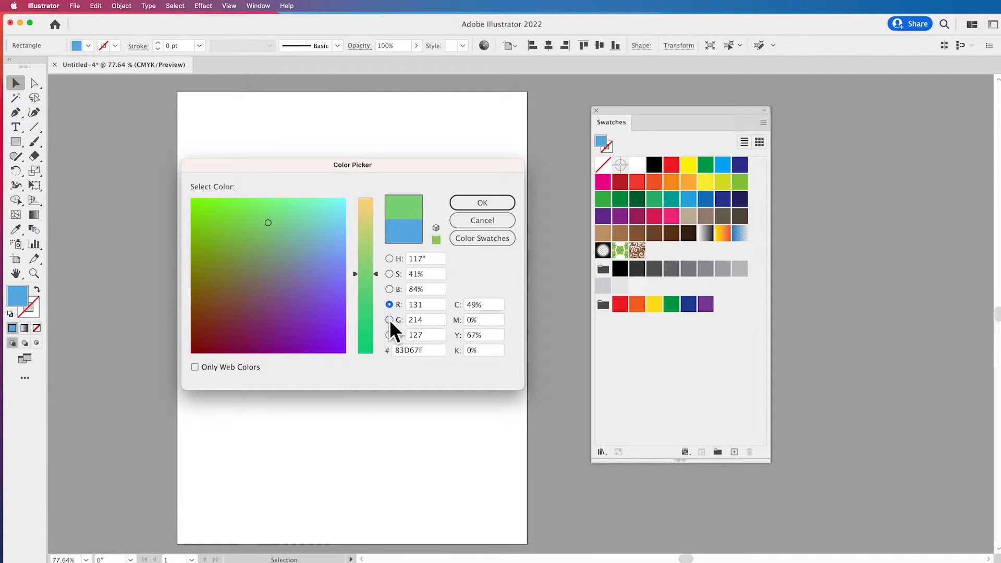
left_click(390, 335)
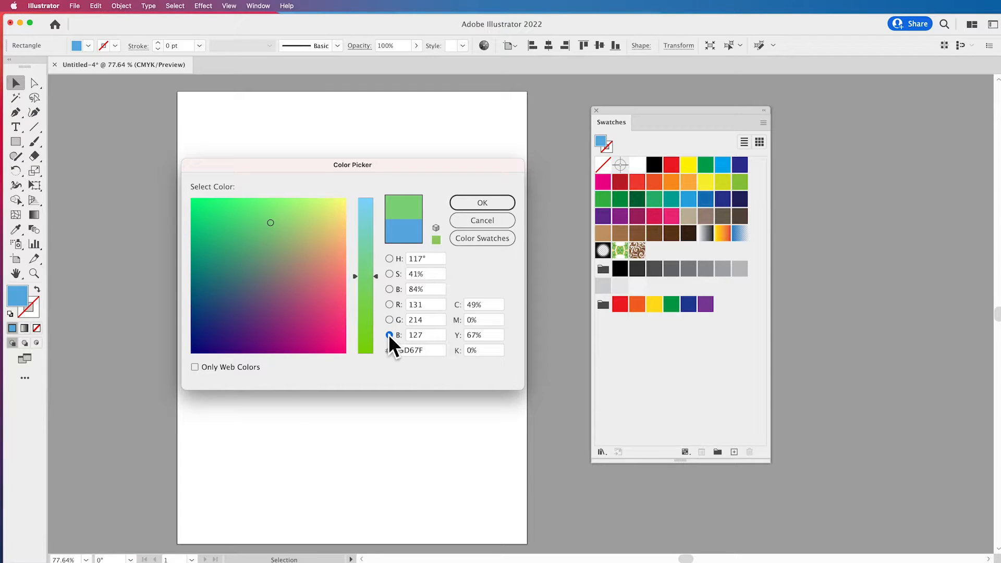
left_click(267, 289)
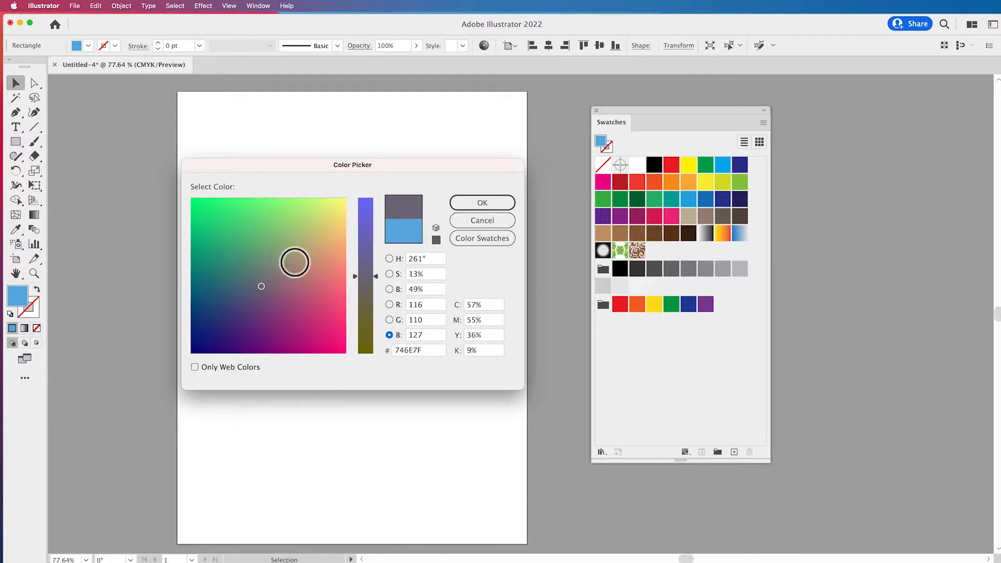
left_click(271, 303)
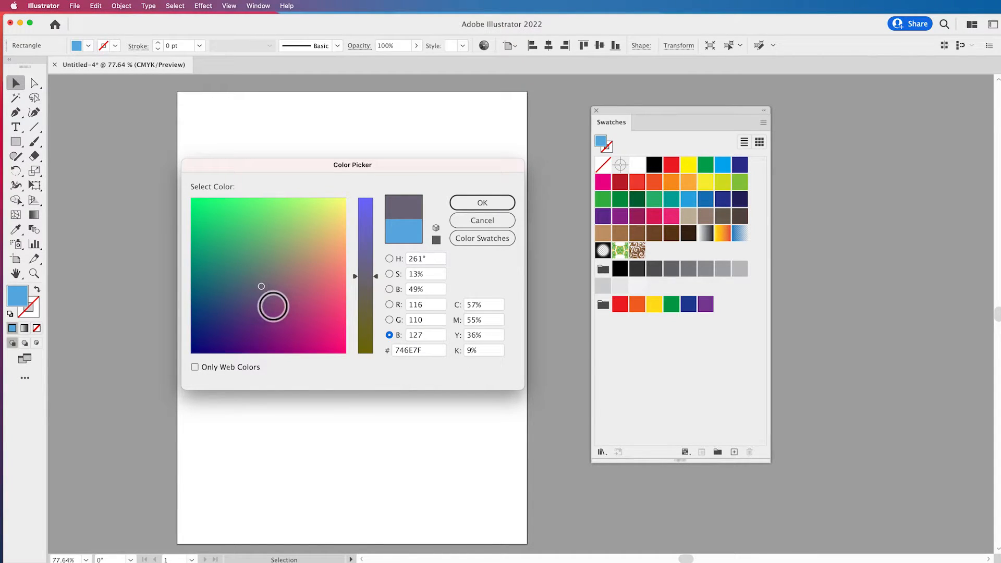
- Enter FF1122 in the hex field to make the new colour a bright red
triple_click(483, 320)
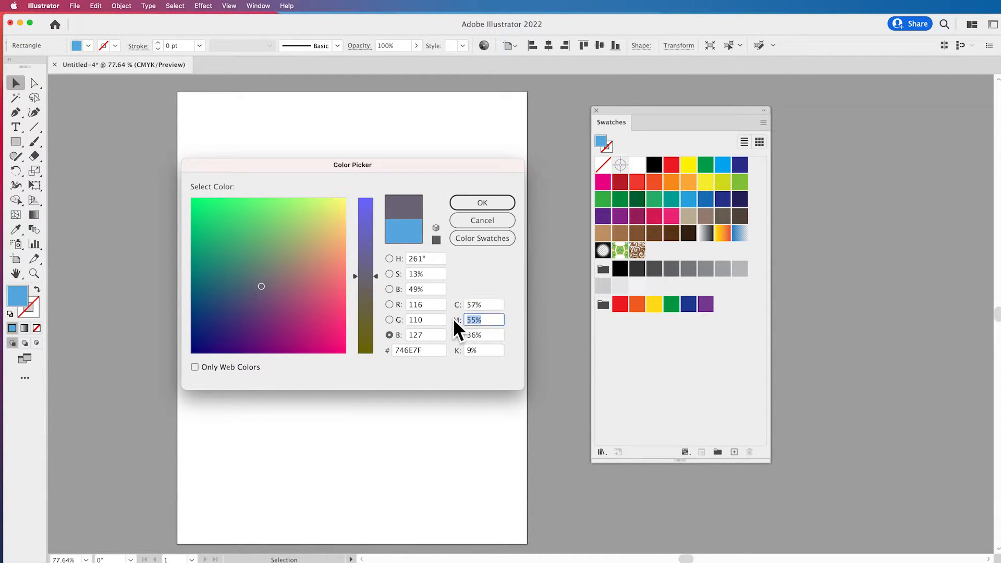
left_click(483, 303)
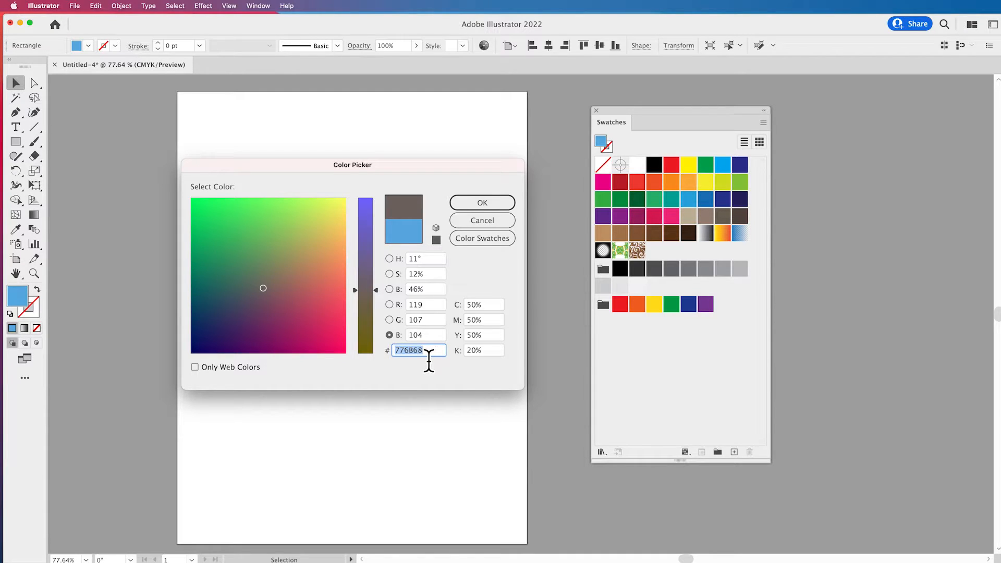
type("FF1122")
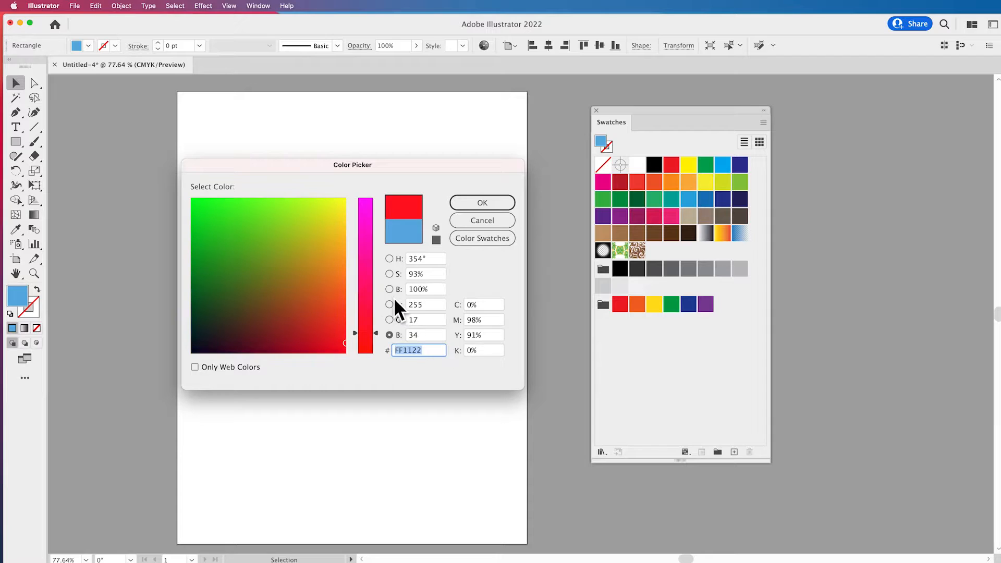
left_click(389, 289)
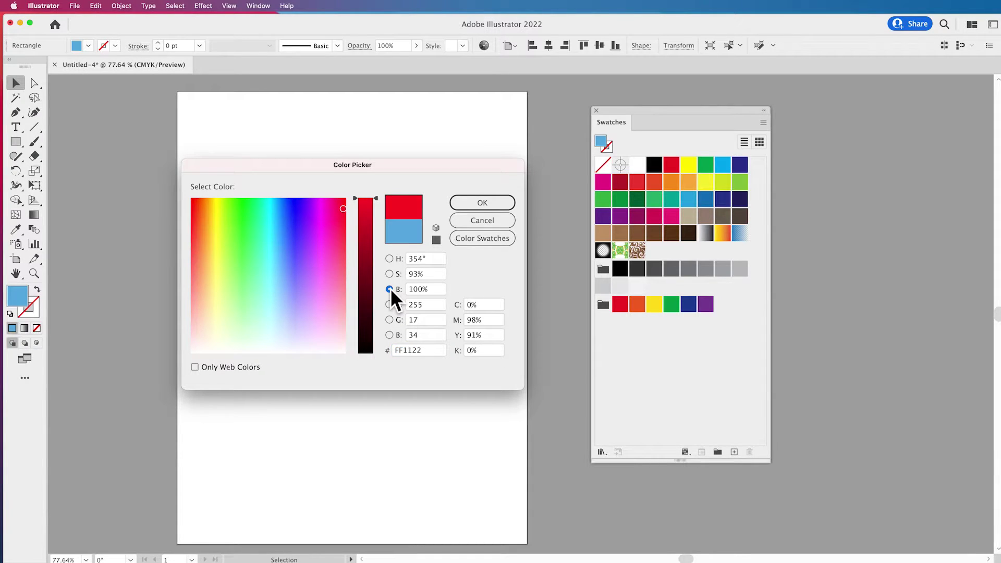
- Sample greens, sky blue and aquas in the colour field, settling on bright aqua green 43FFD8
left_click(264, 223)
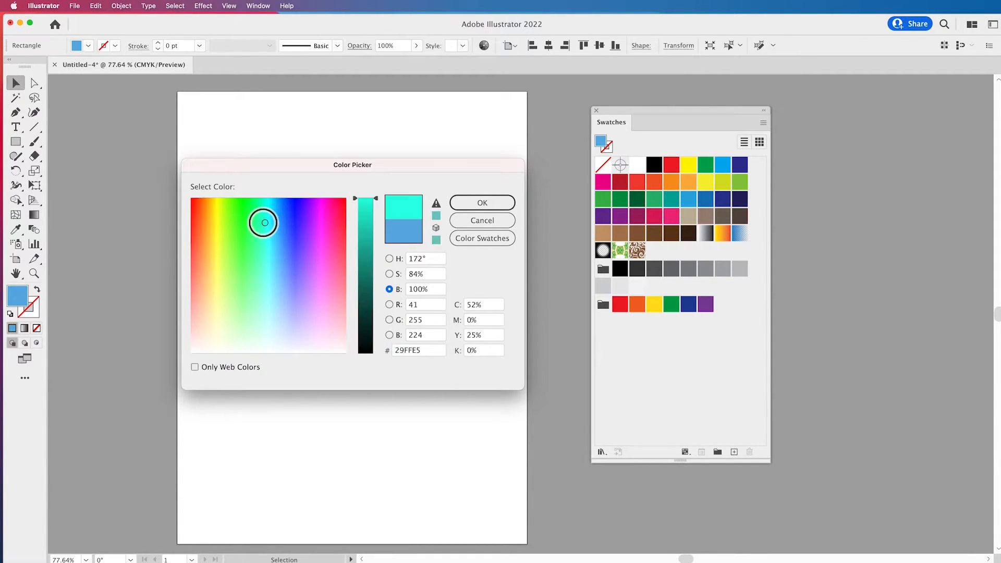
left_click(240, 275)
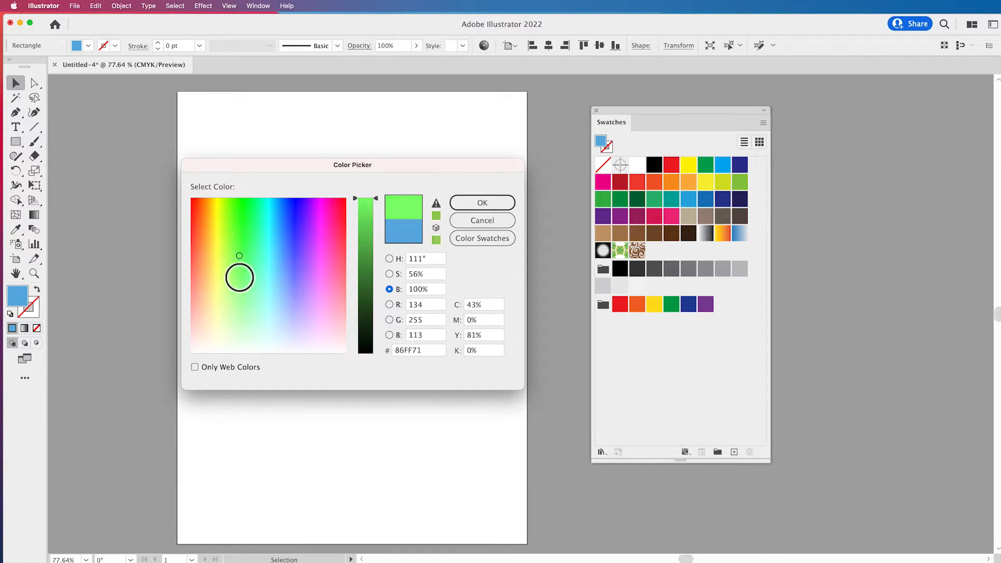
left_click(250, 276)
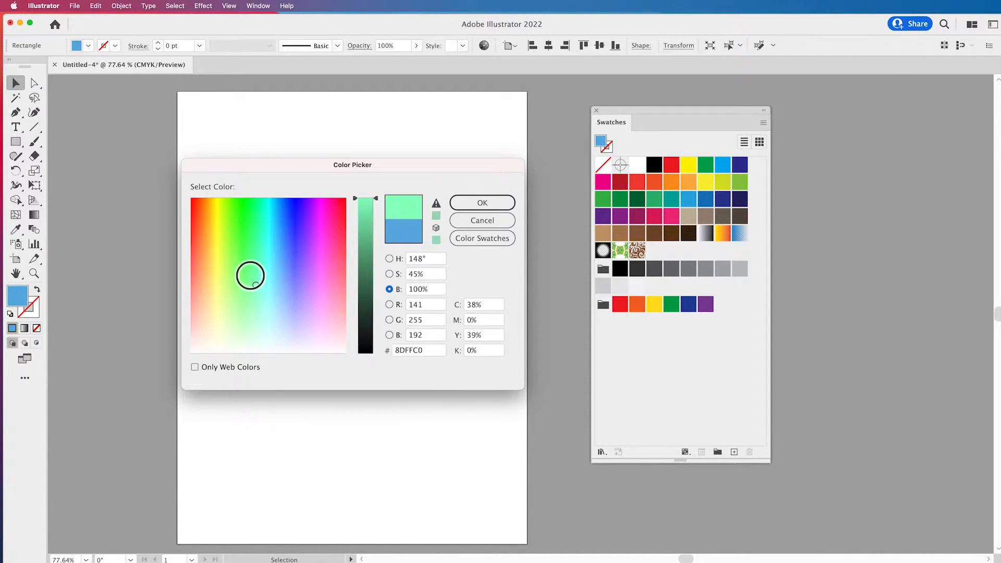
left_click(250, 240)
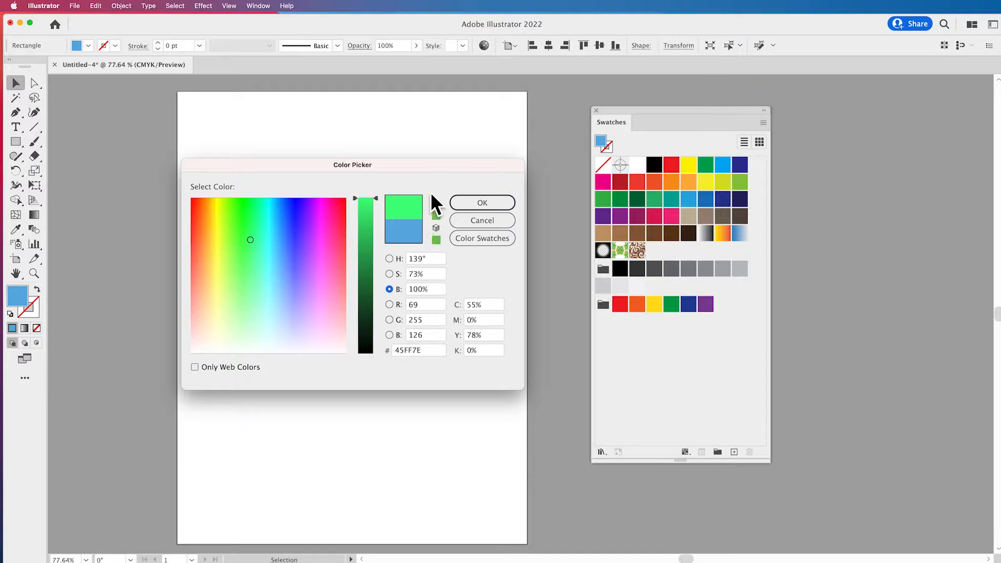
left_click(280, 241)
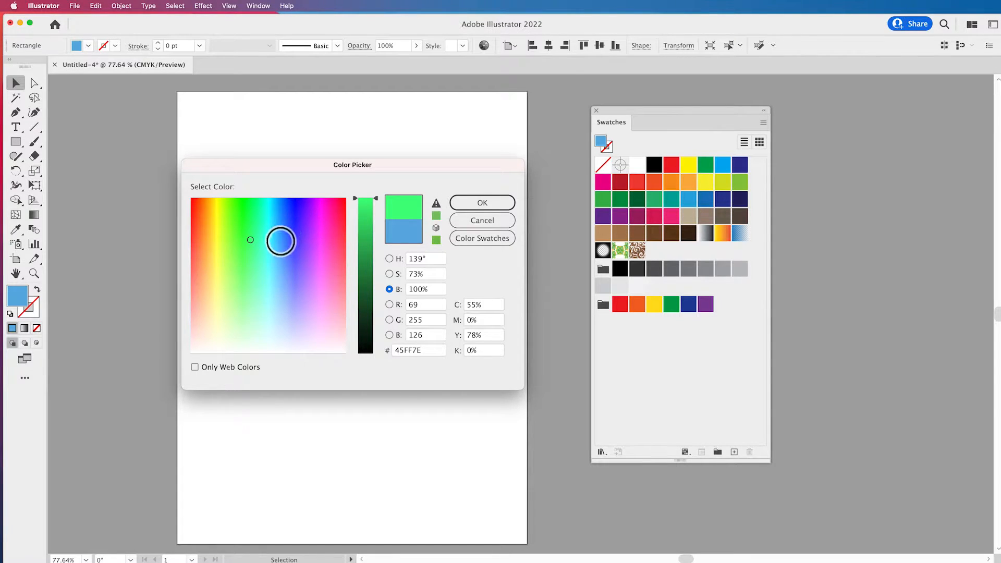
left_click(273, 318)
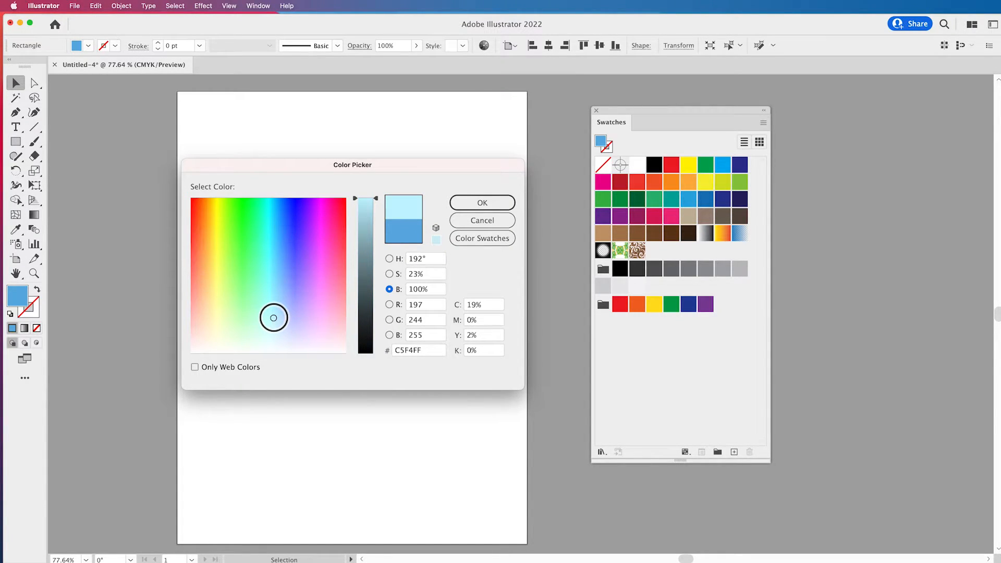
left_click(264, 271)
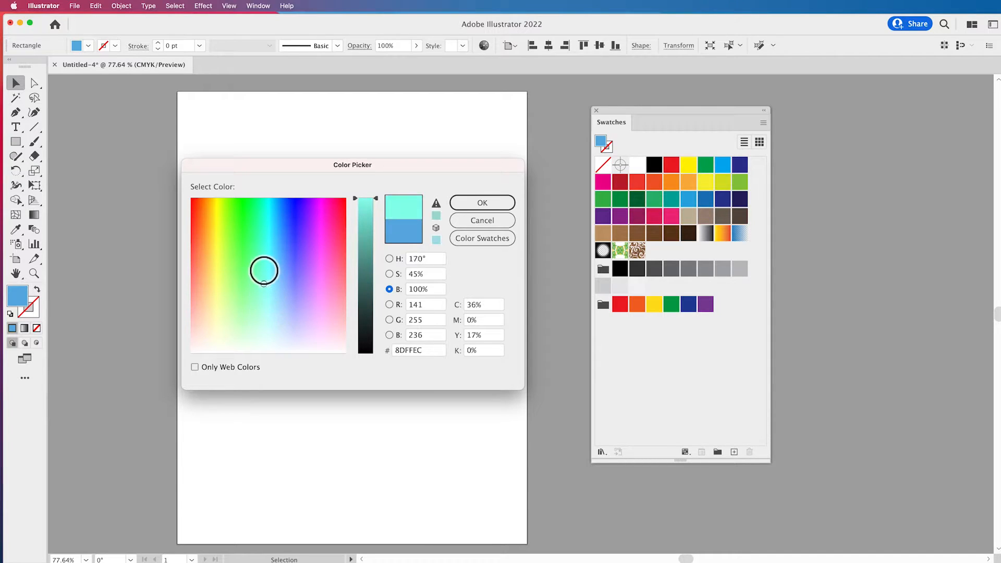
left_click(263, 238)
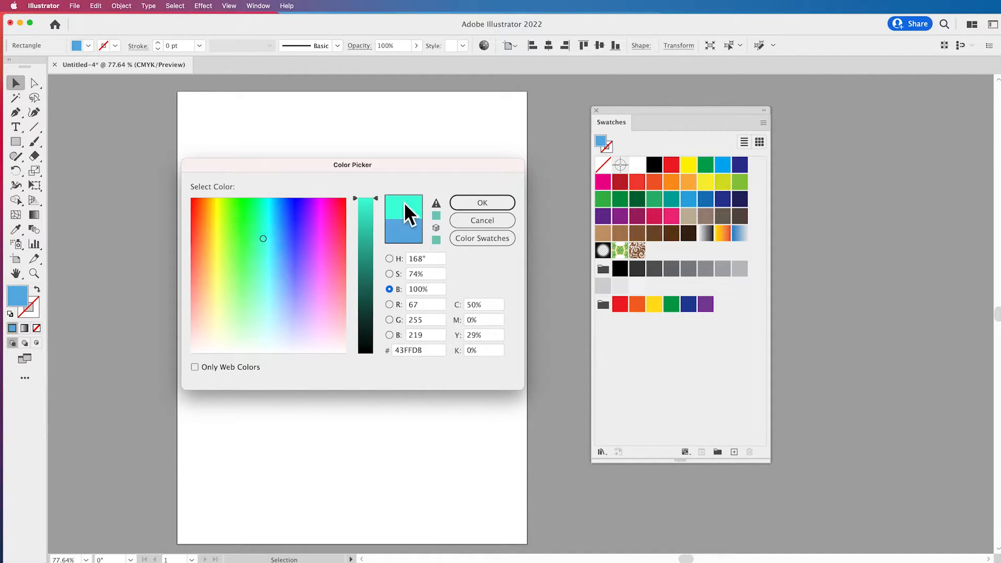
mouse_move(436, 204)
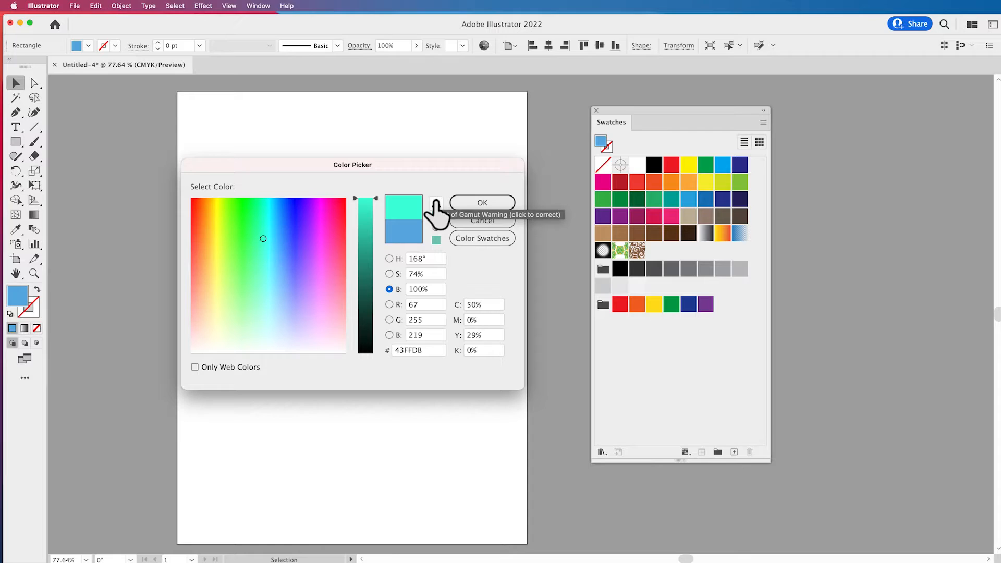
mouse_move(455, 173)
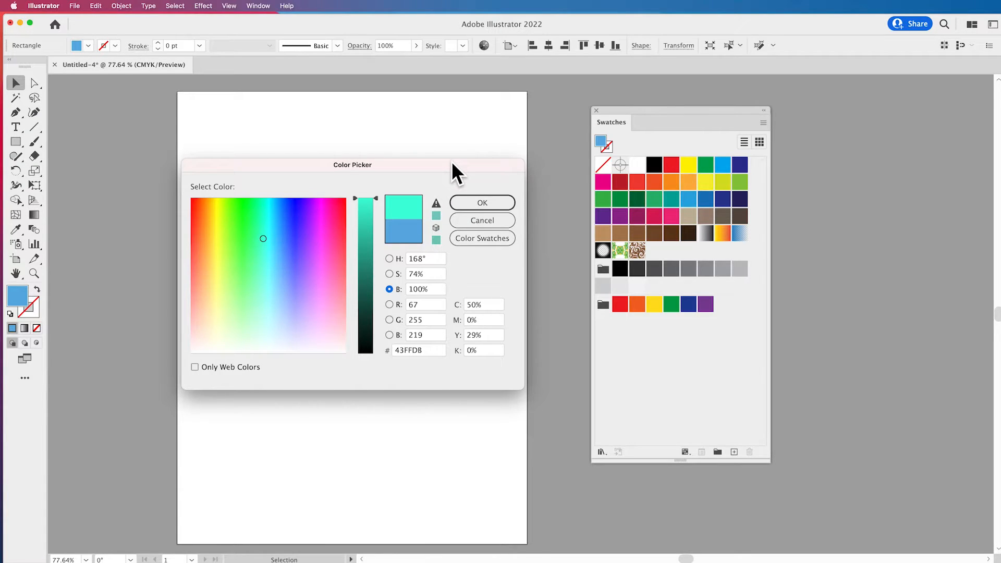
mouse_move(409, 217)
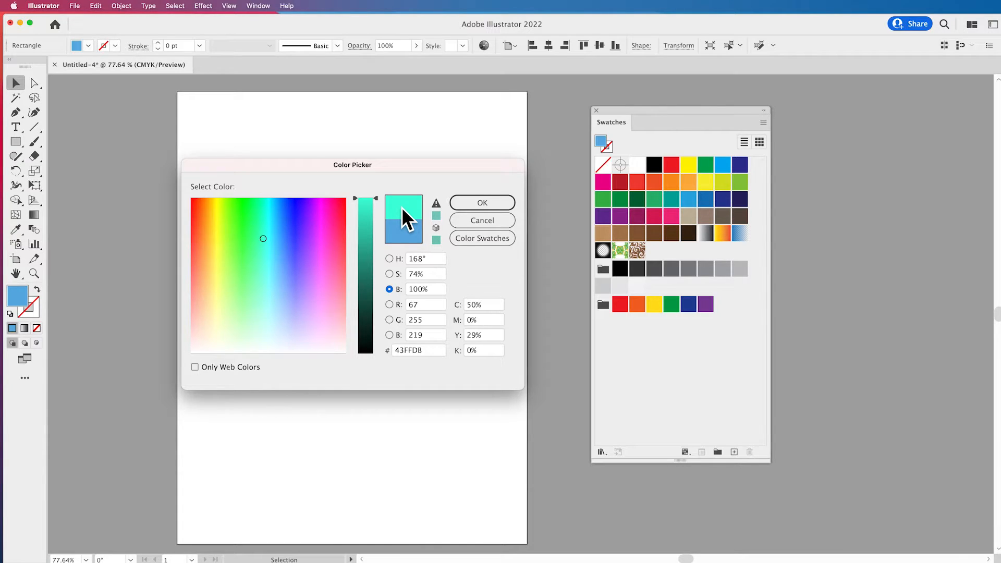
mouse_move(364, 249)
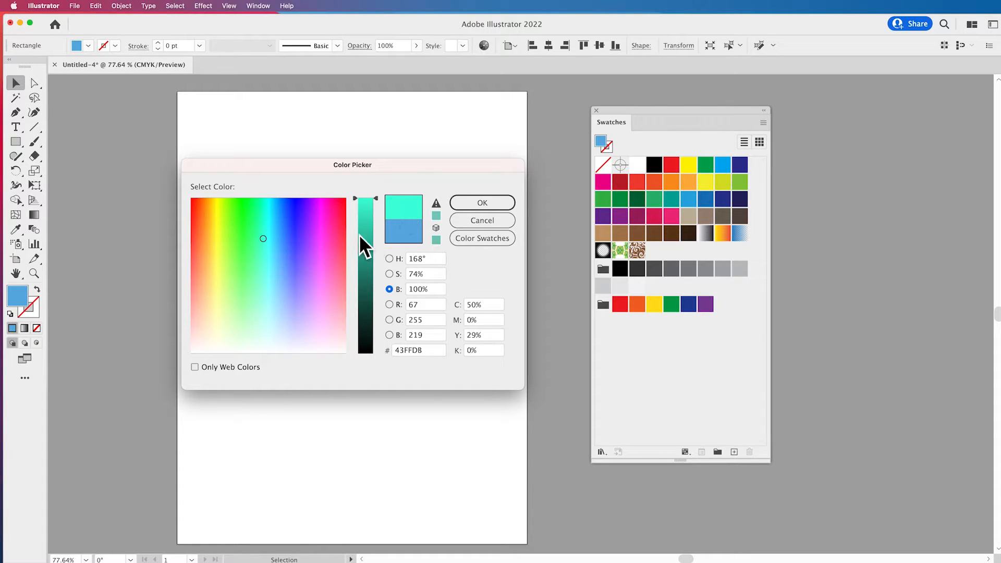
mouse_move(402, 215)
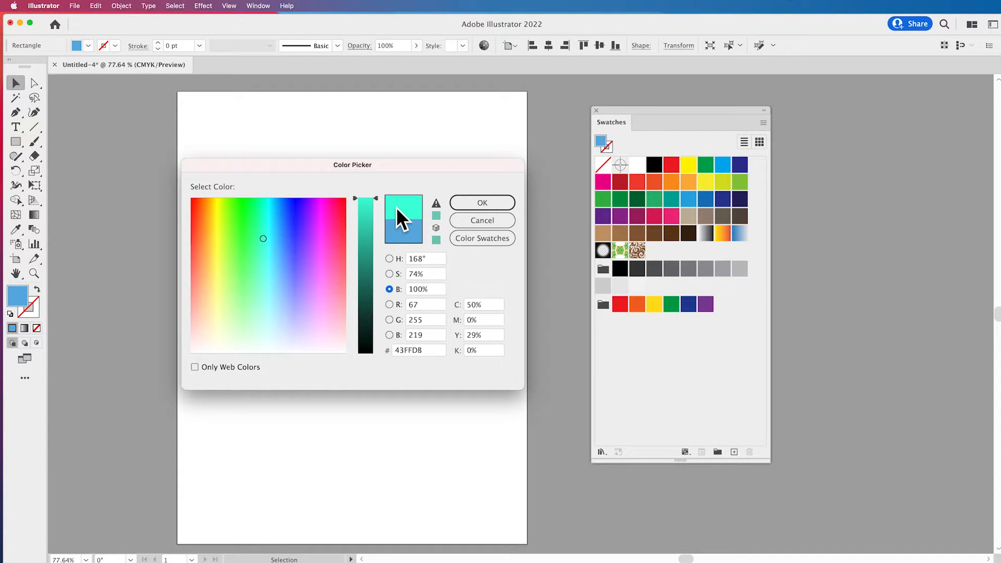
mouse_move(383, 211)
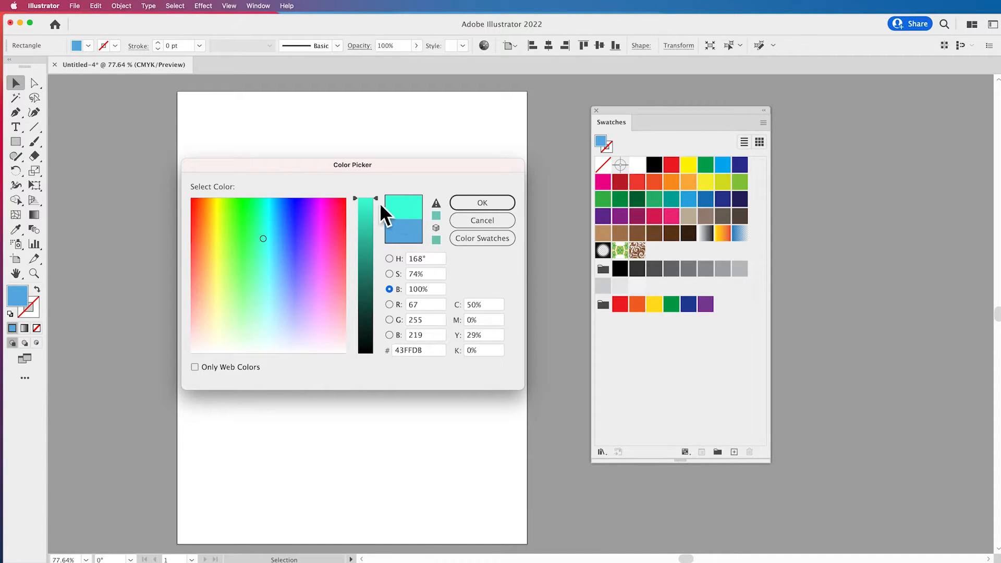
mouse_move(397, 226)
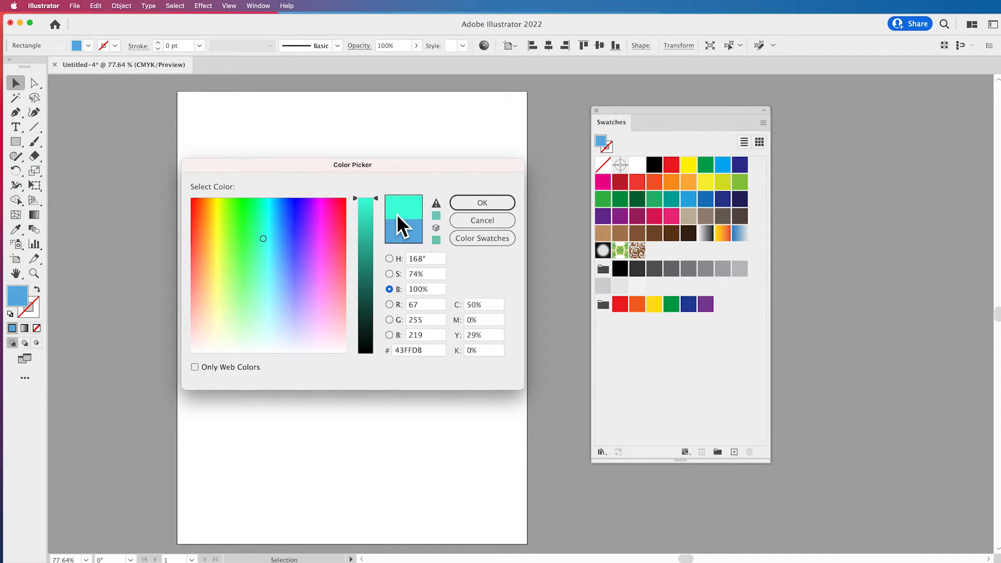
mouse_move(436, 220)
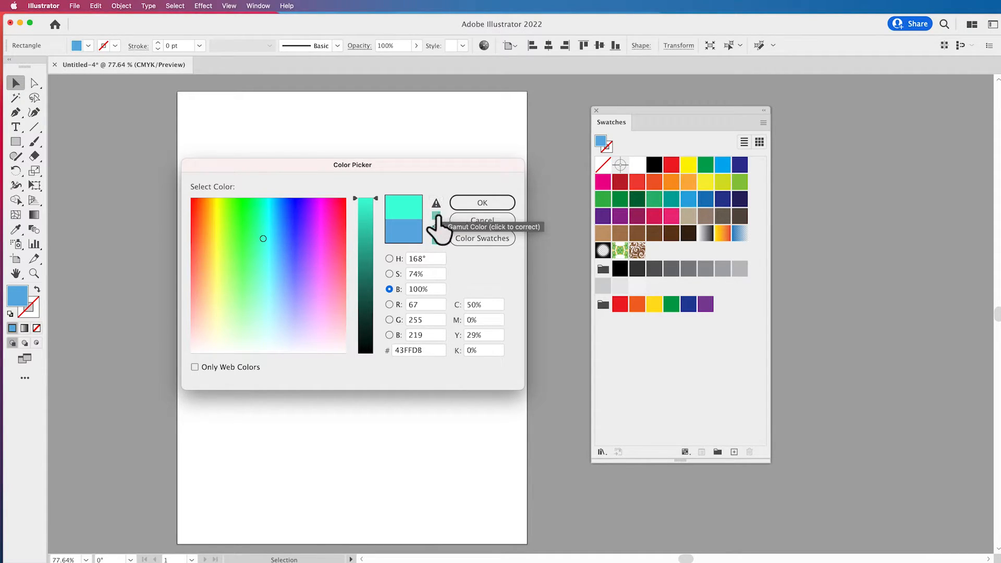
- Correct the out-of-gamut aqua via the warning icons, try lighter aquas, and set the hex value to 33FFFF
left_click(436, 204)
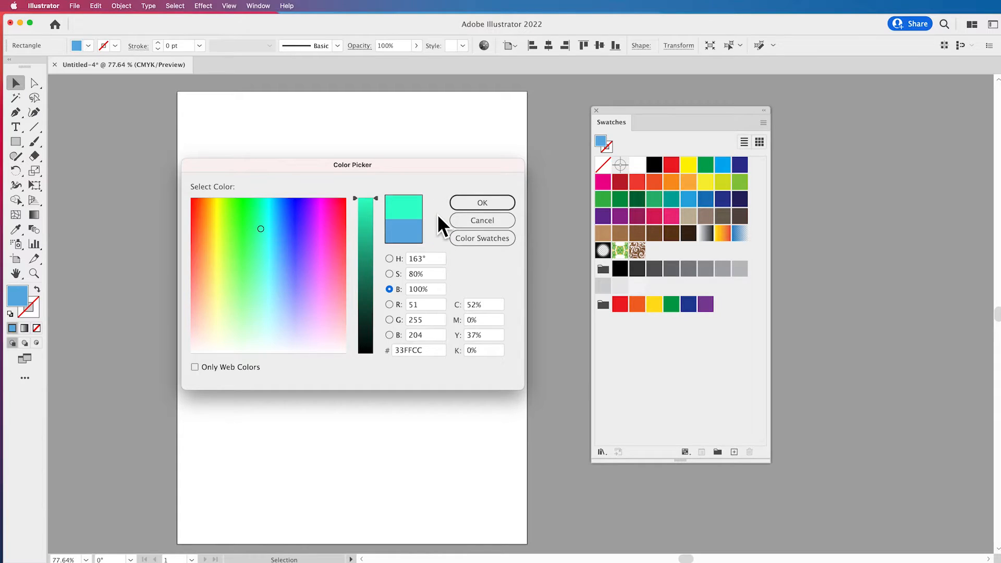
mouse_move(406, 220)
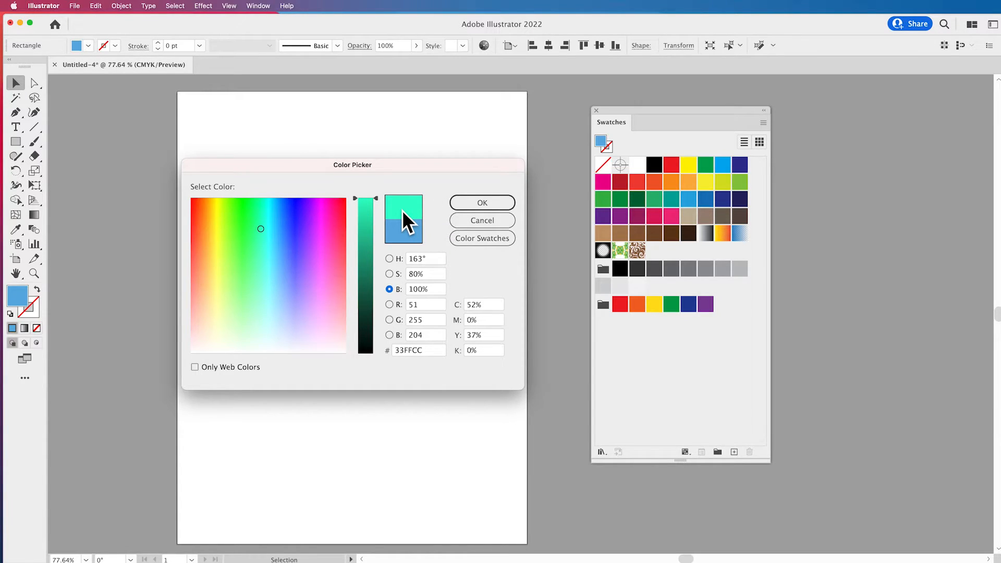
mouse_move(436, 236)
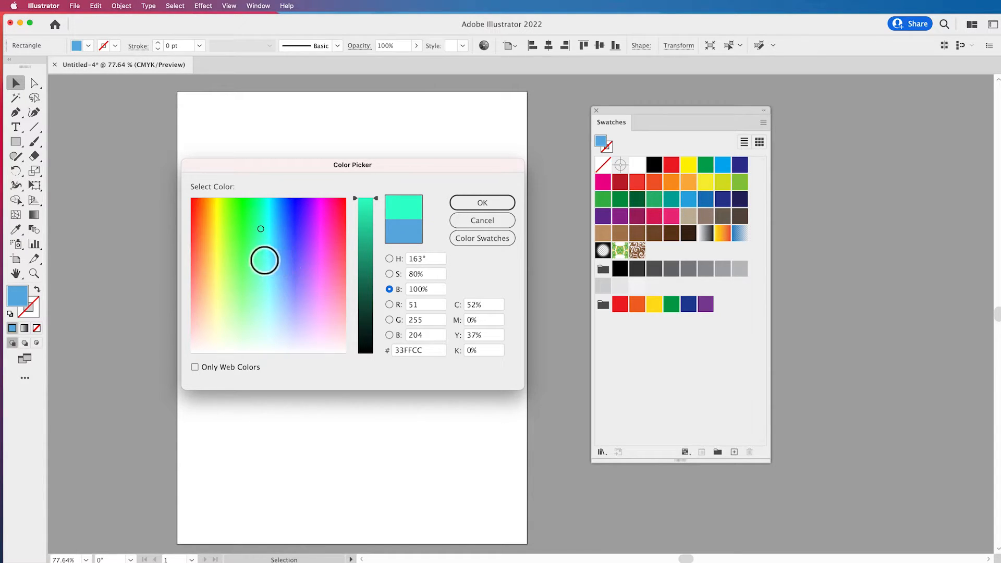
left_click(264, 262)
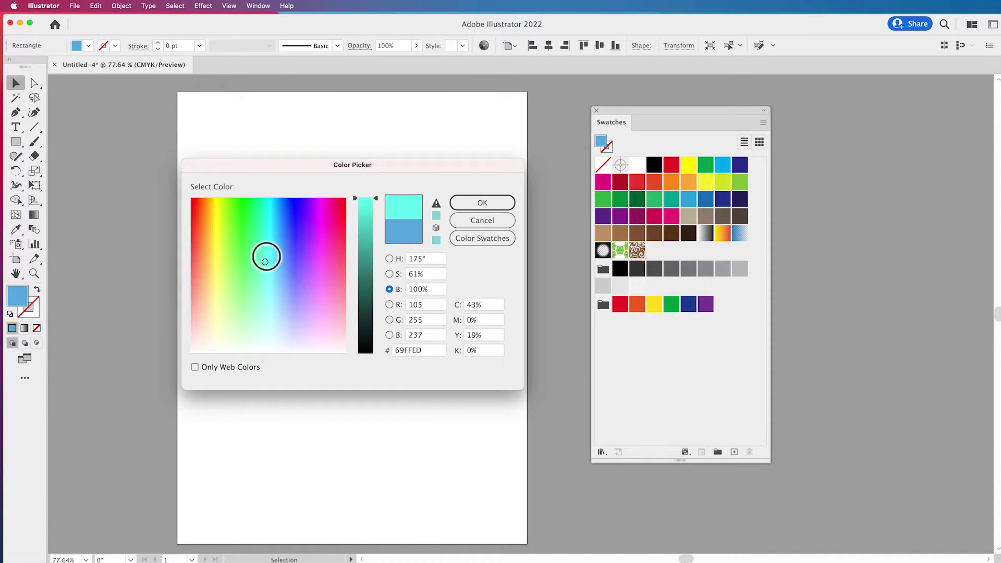
left_click(266, 246)
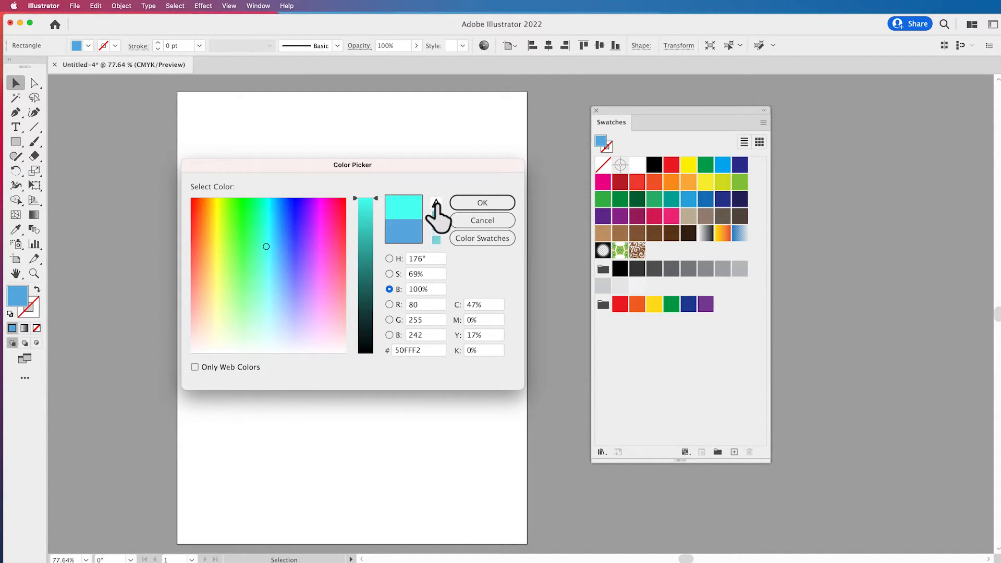
left_click(268, 260)
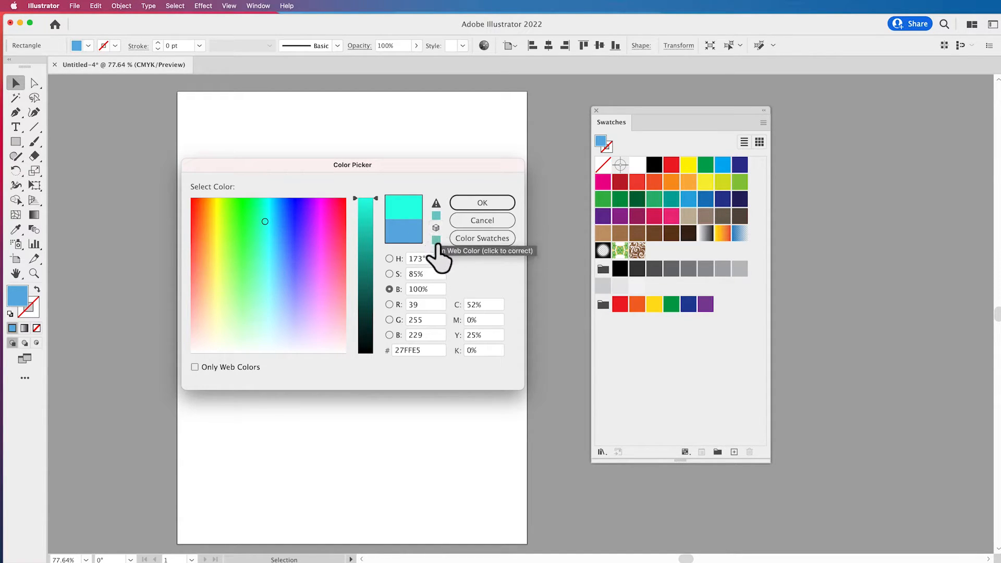
mouse_move(436, 229)
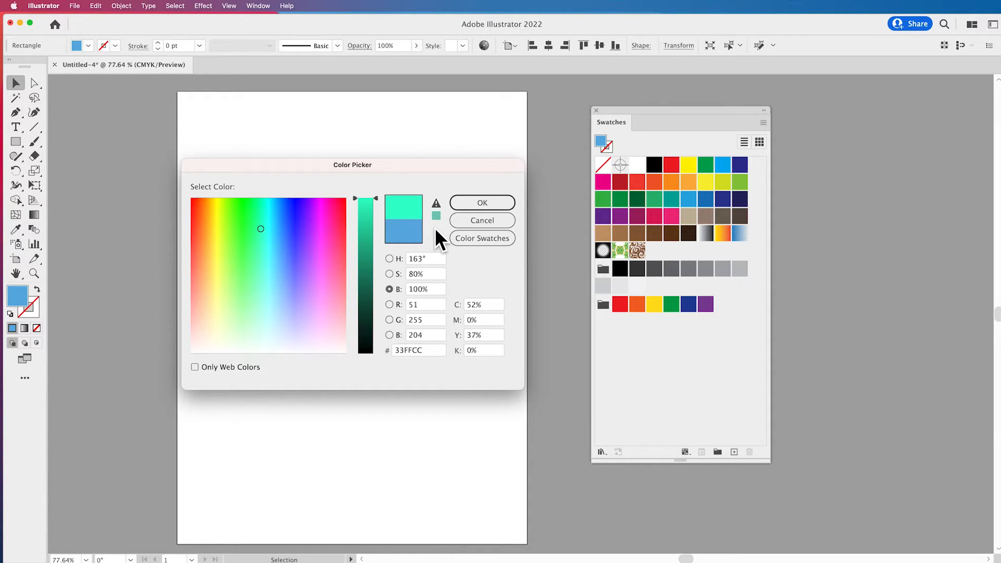
mouse_move(399, 380)
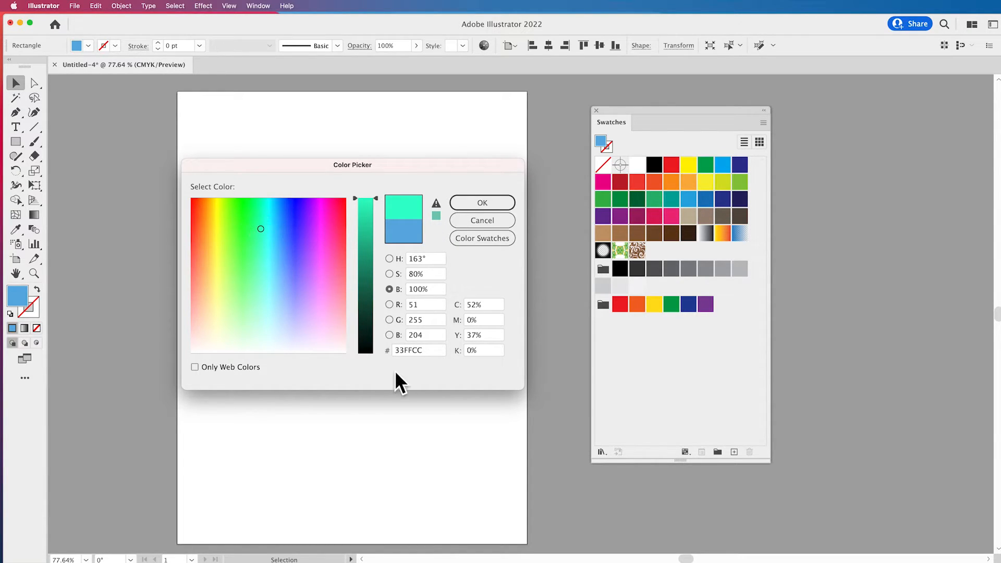
triple_click(418, 350)
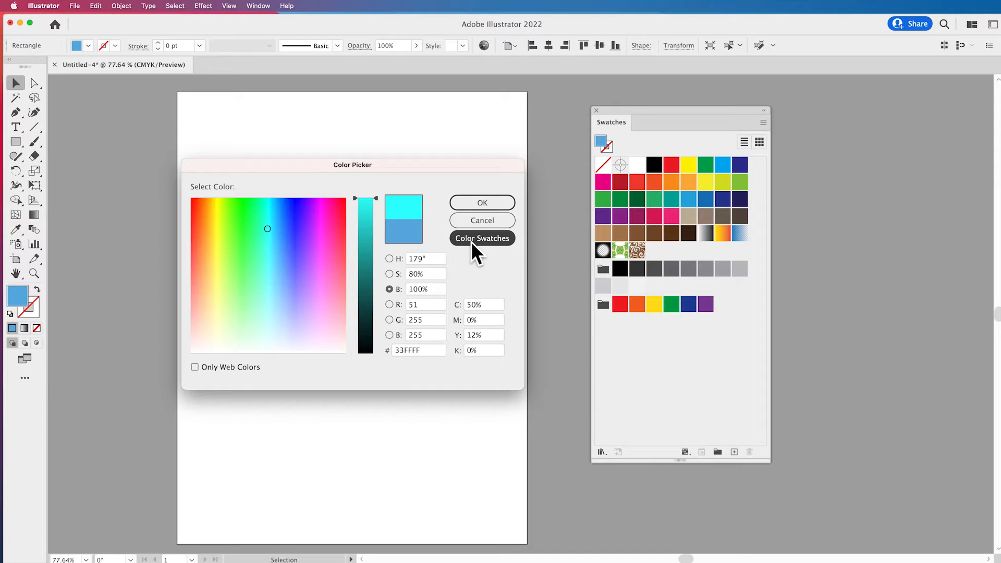
left_click(482, 238)
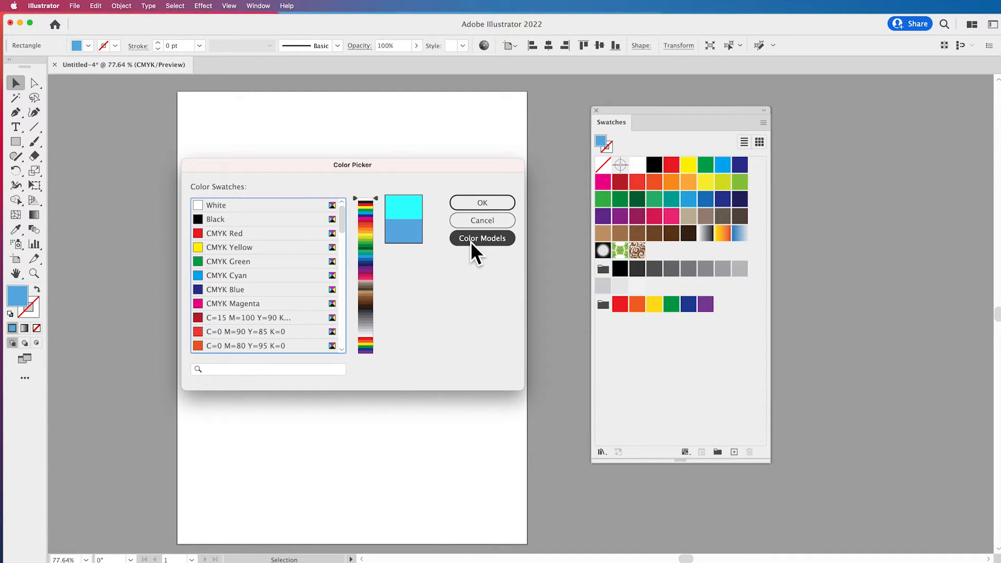
mouse_move(358, 220)
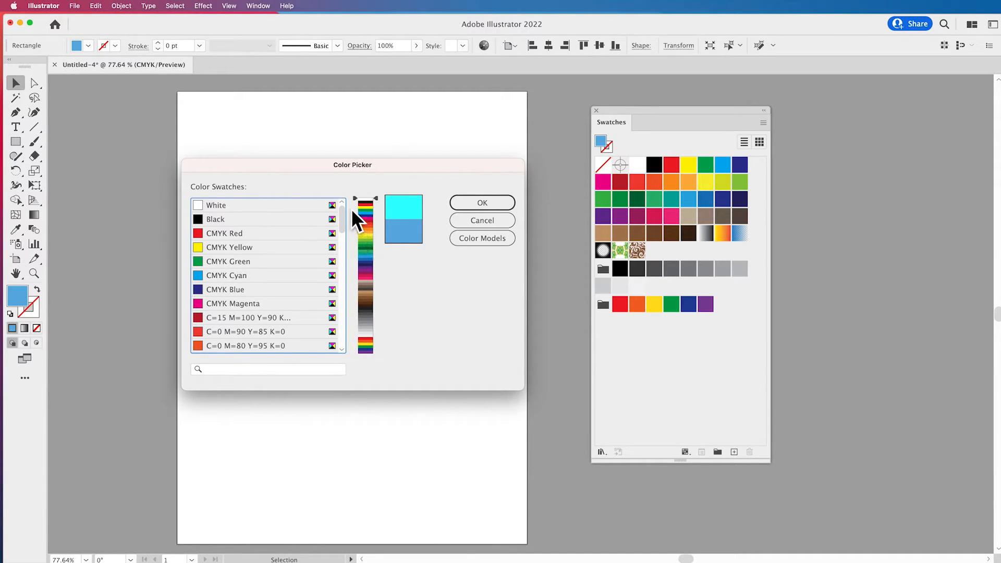
scroll("down", 3)
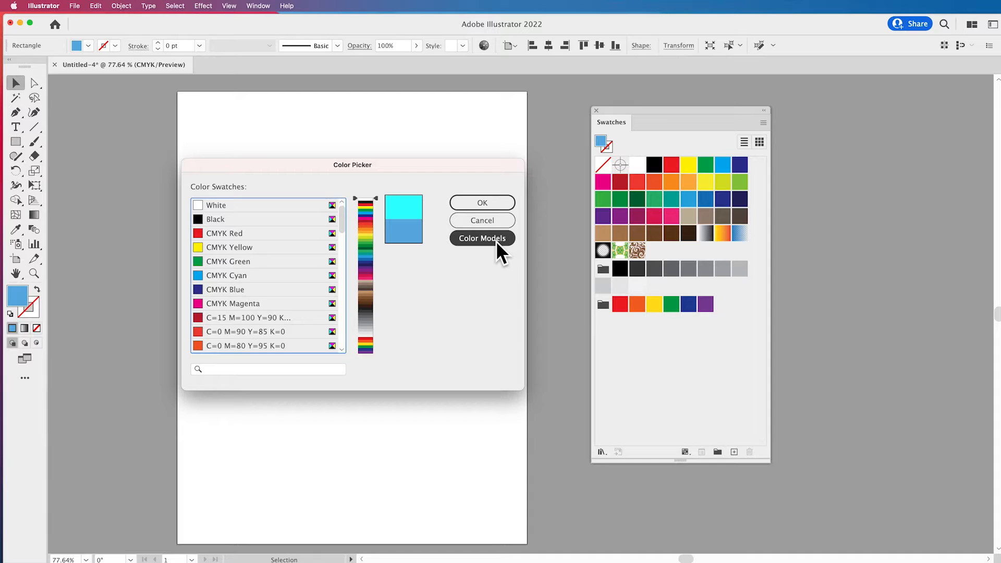
left_click(482, 238)
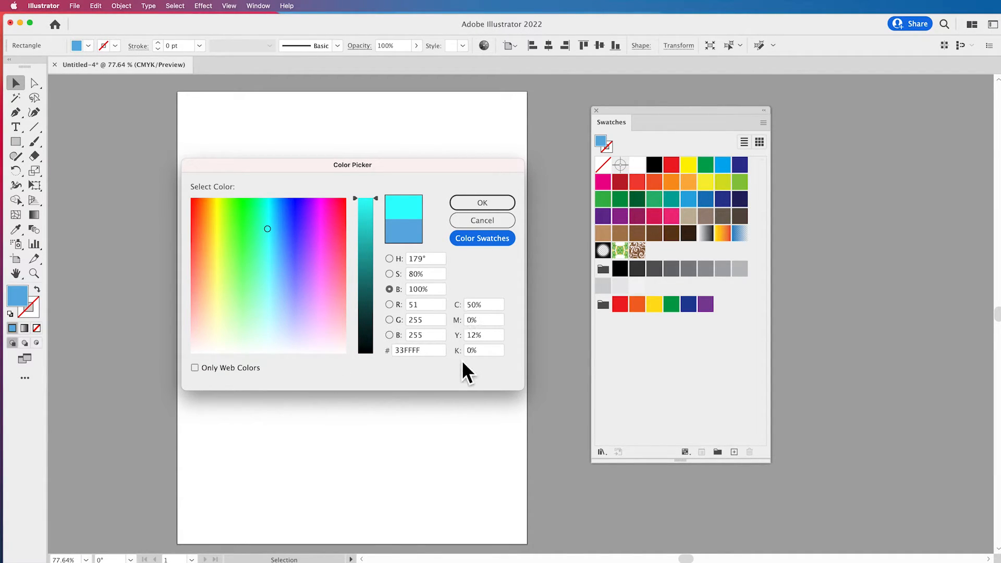
mouse_move(380, 376)
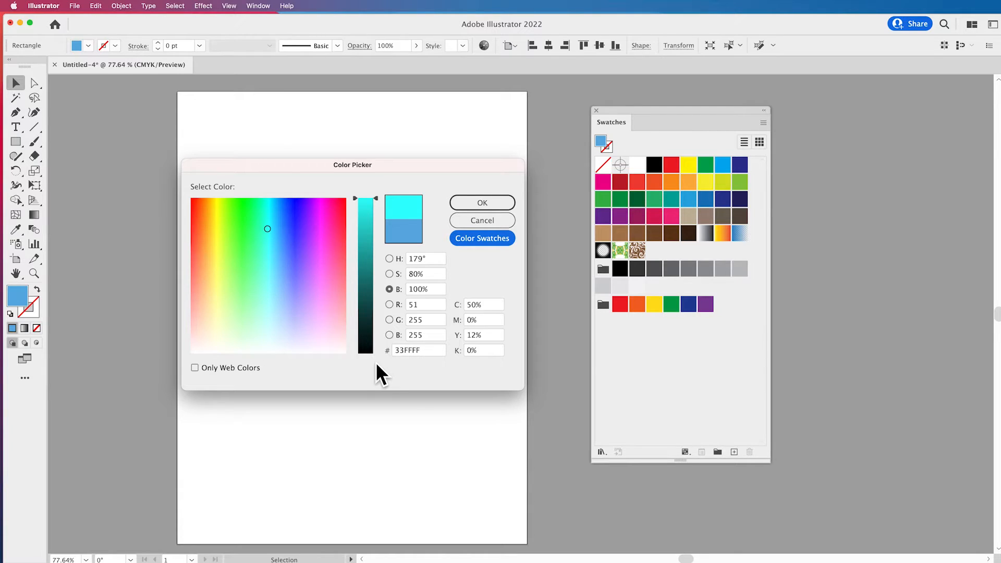
mouse_move(240, 374)
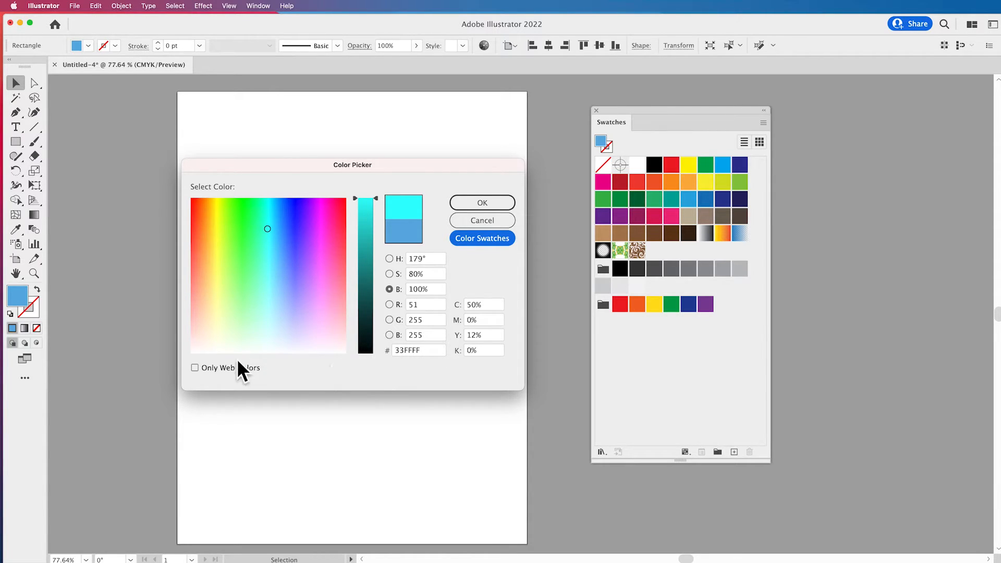
- With Only Web Colors on, sample a purple then light green 99FF66, then lift the restriction
left_click(195, 367)
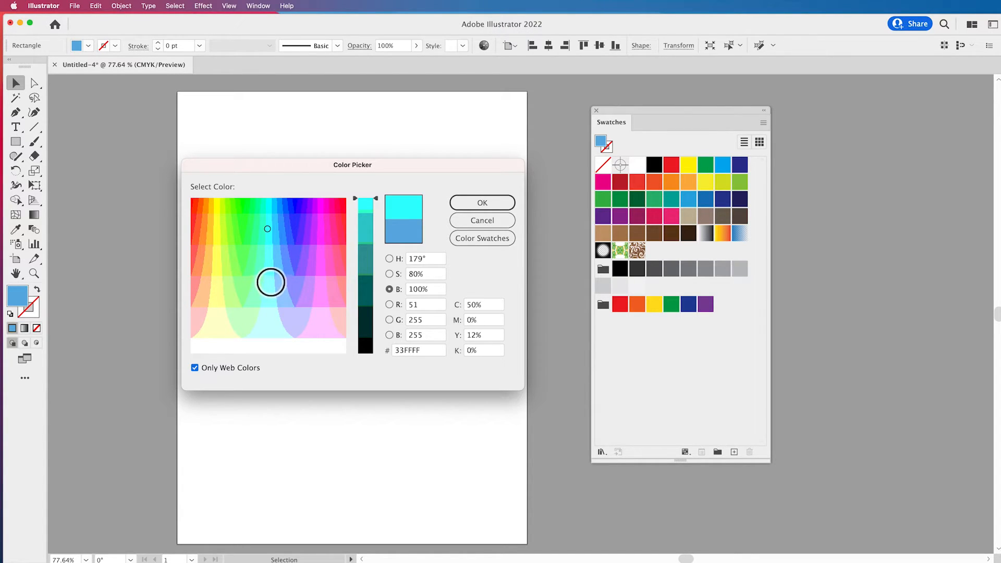
left_click(289, 231)
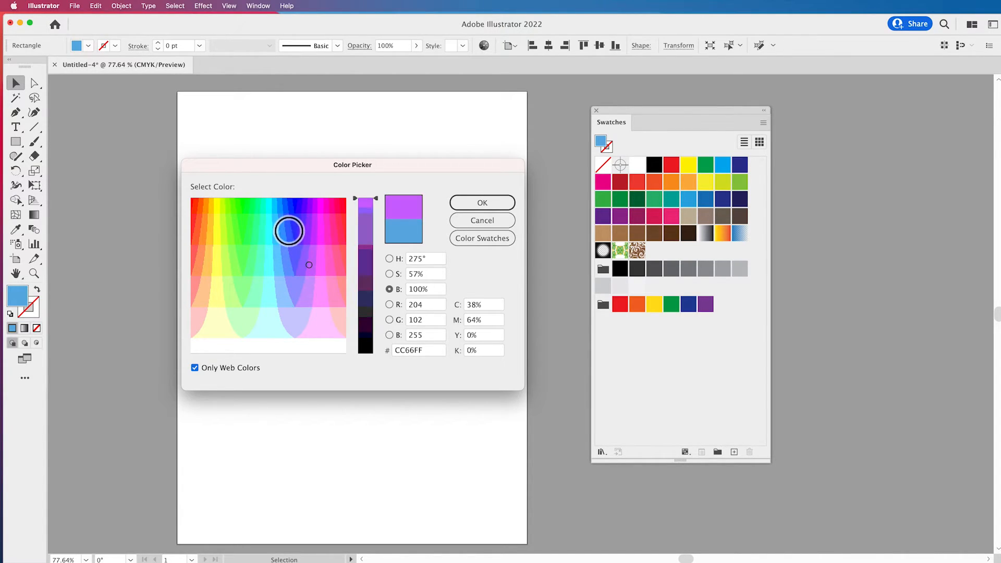
left_click(215, 343)
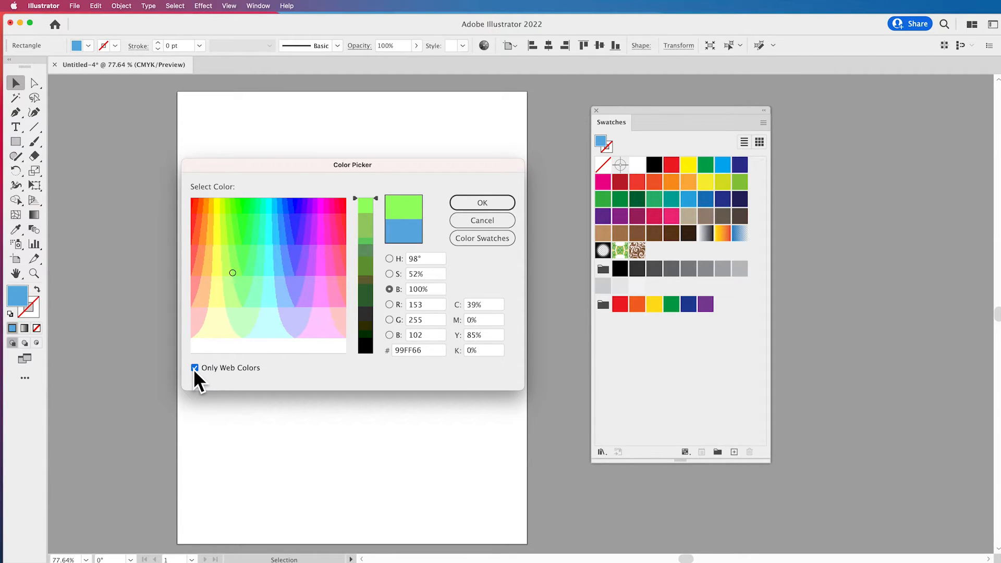
left_click(482, 202)
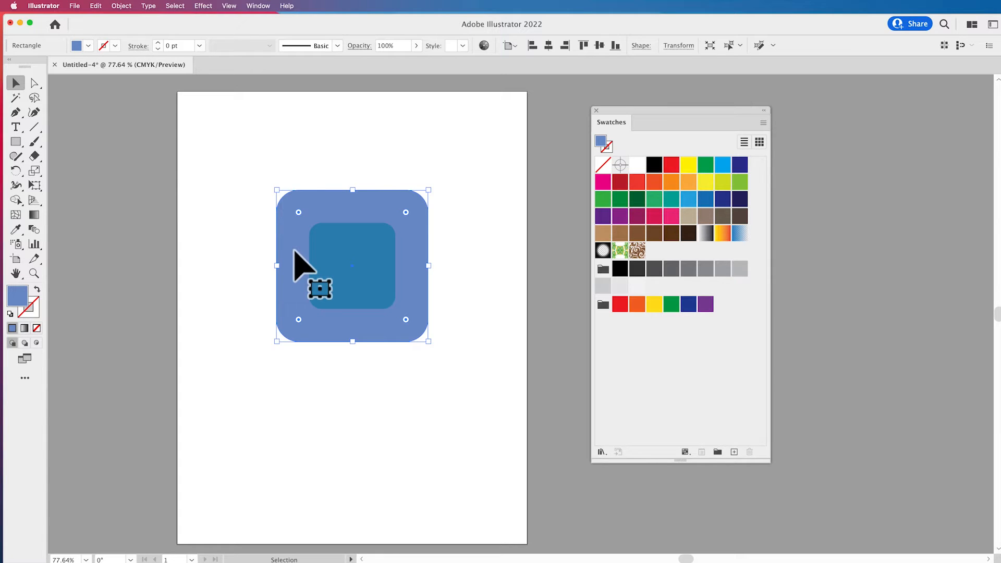
mouse_move(12, 310)
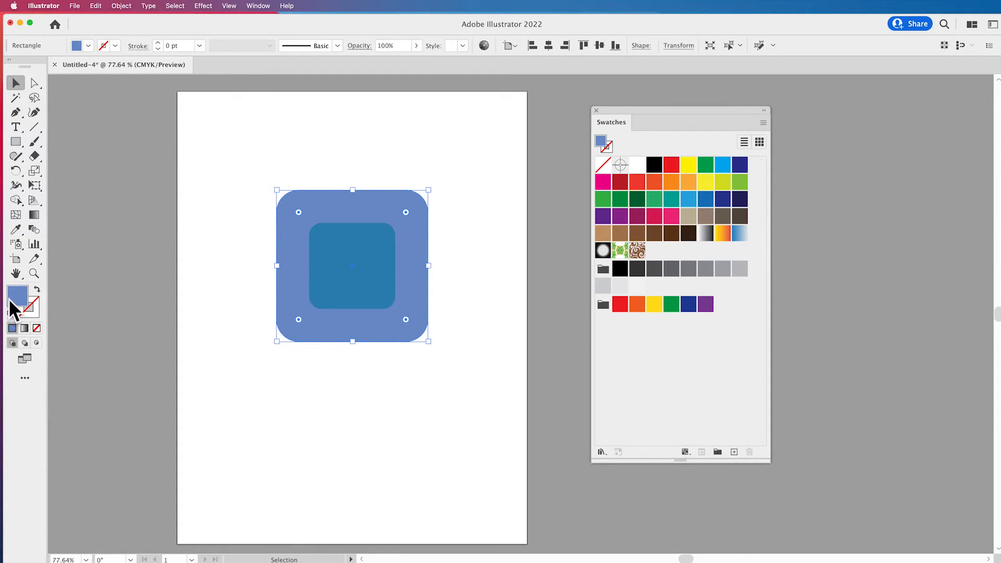
mouse_move(689, 259)
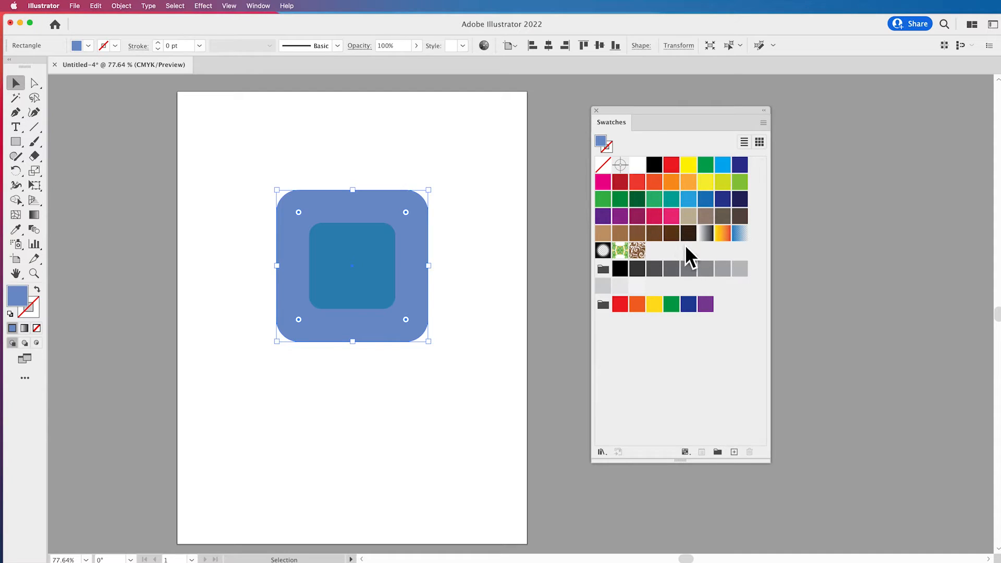
mouse_move(380, 220)
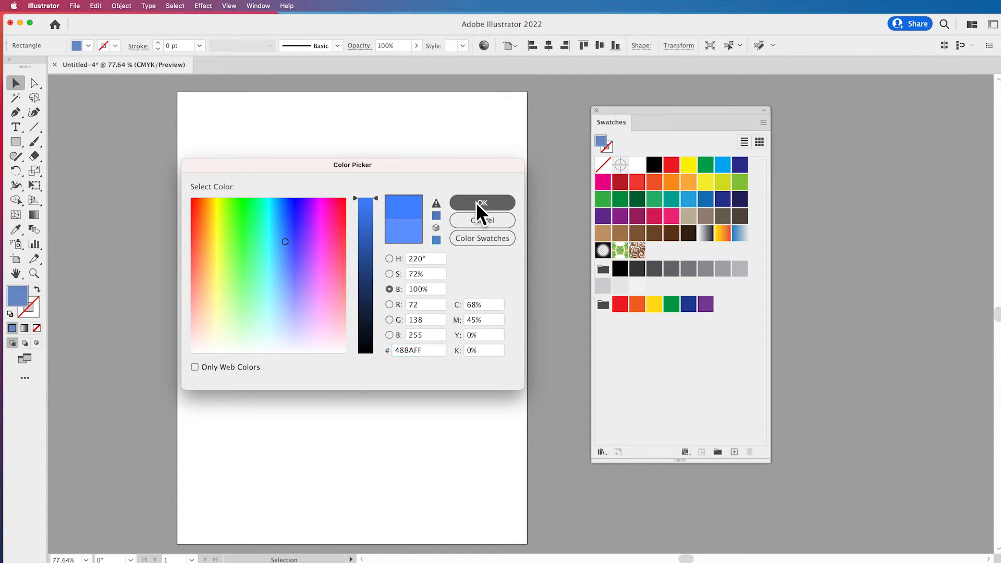
- Confirm the outer square's blue fill, then give the inner rounded square a green fill (7CB543)
left_click(482, 203)
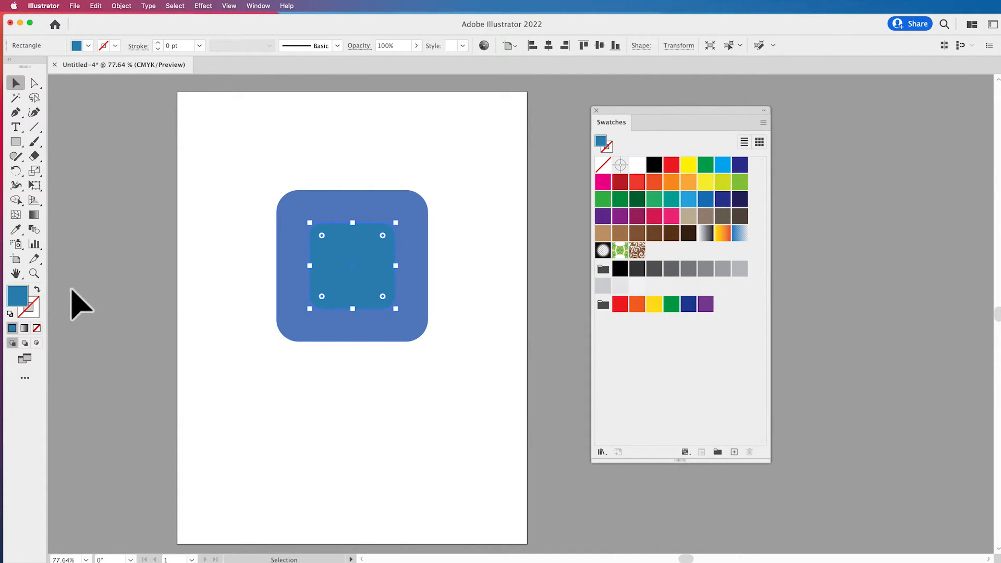
double_click(17, 296)
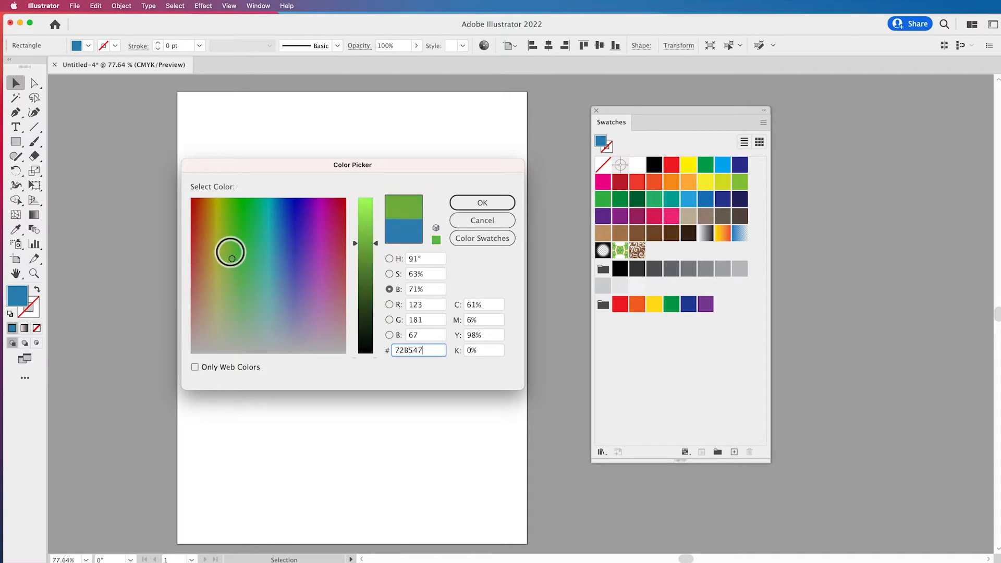
left_click(482, 203)
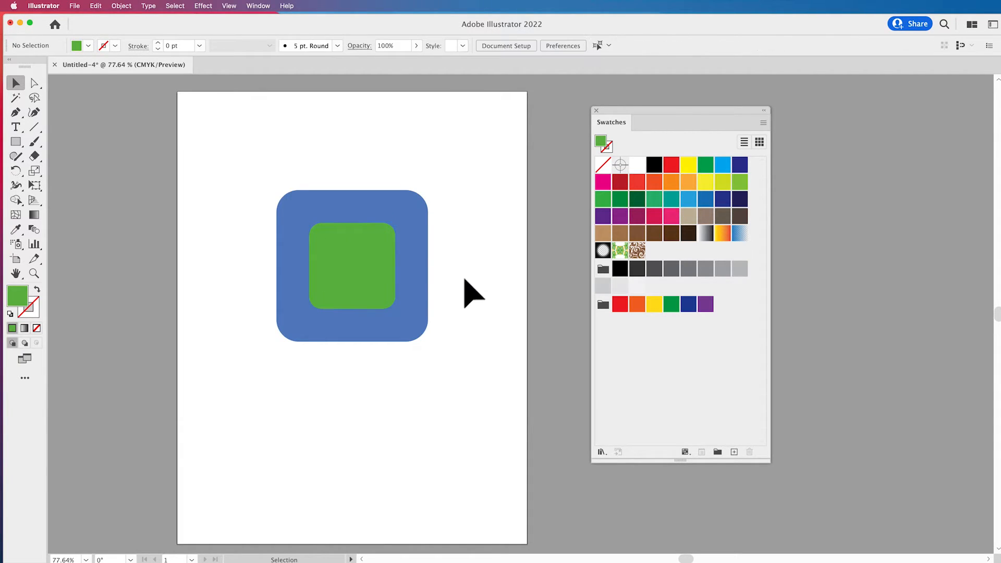
mouse_move(489, 250)
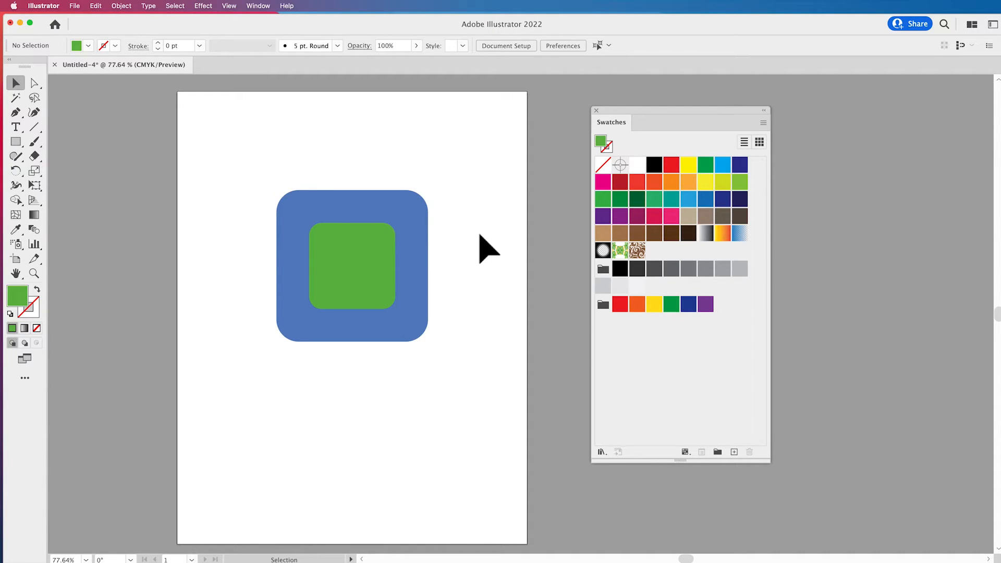
mouse_move(434, 255)
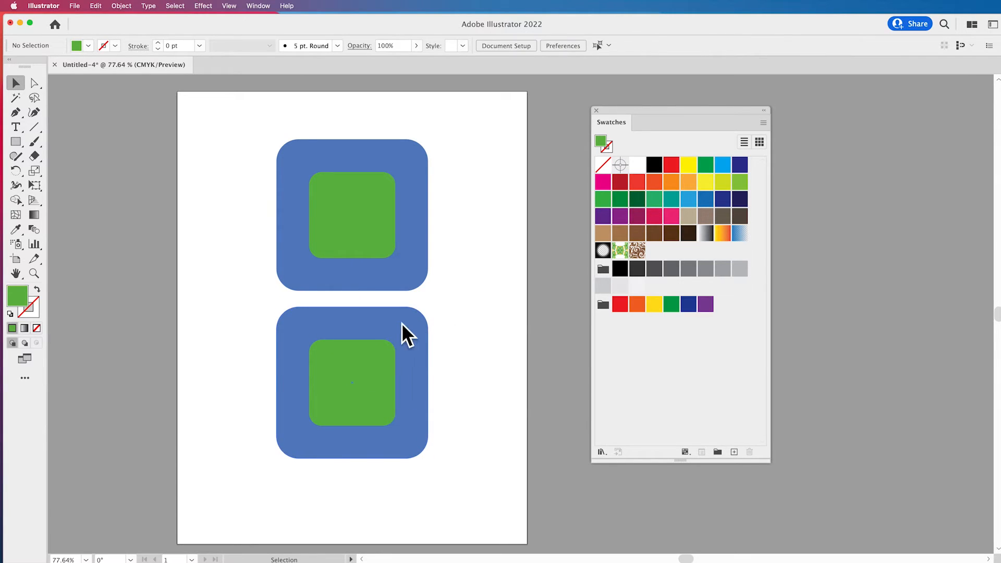
- Lower the copy's outer square fill brightness to about 57%, giving a darker navy blue (476693)
left_click(383, 338)
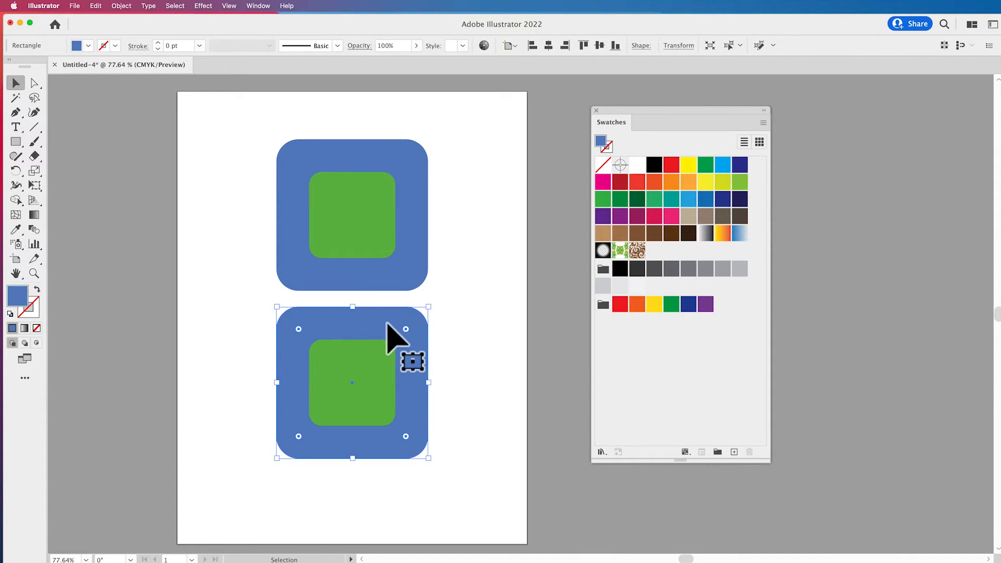
mouse_move(383, 329)
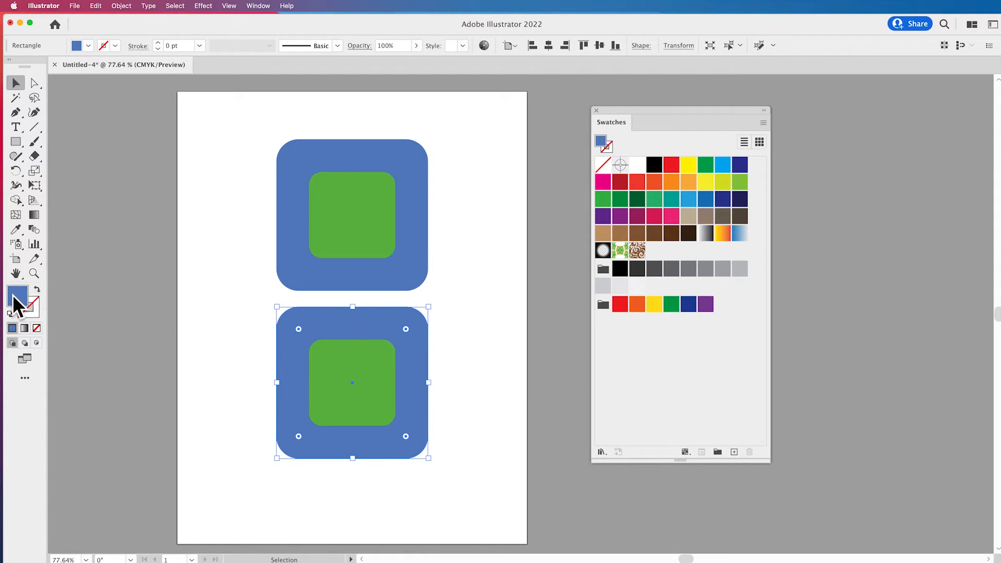
double_click(16, 300)
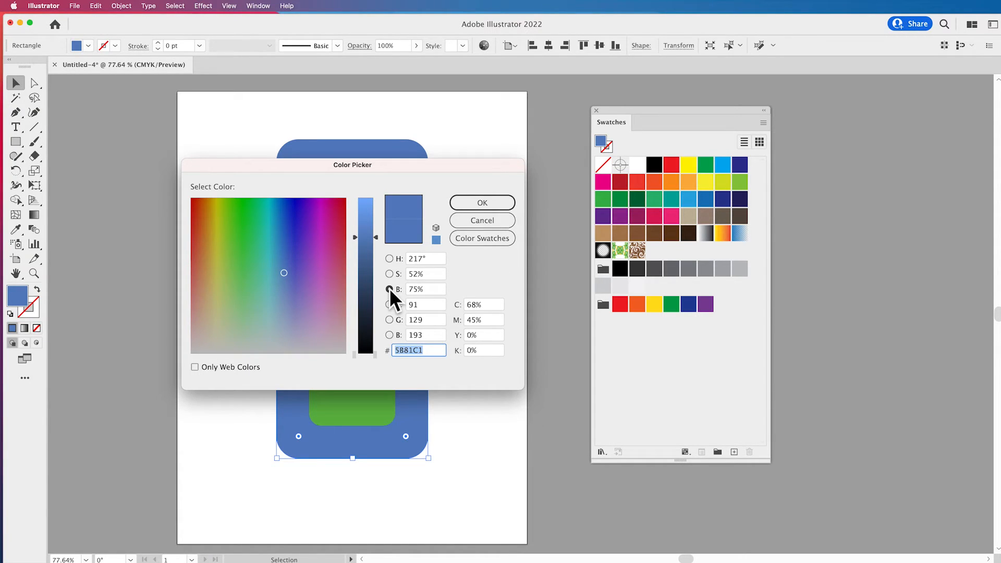
left_click(389, 289)
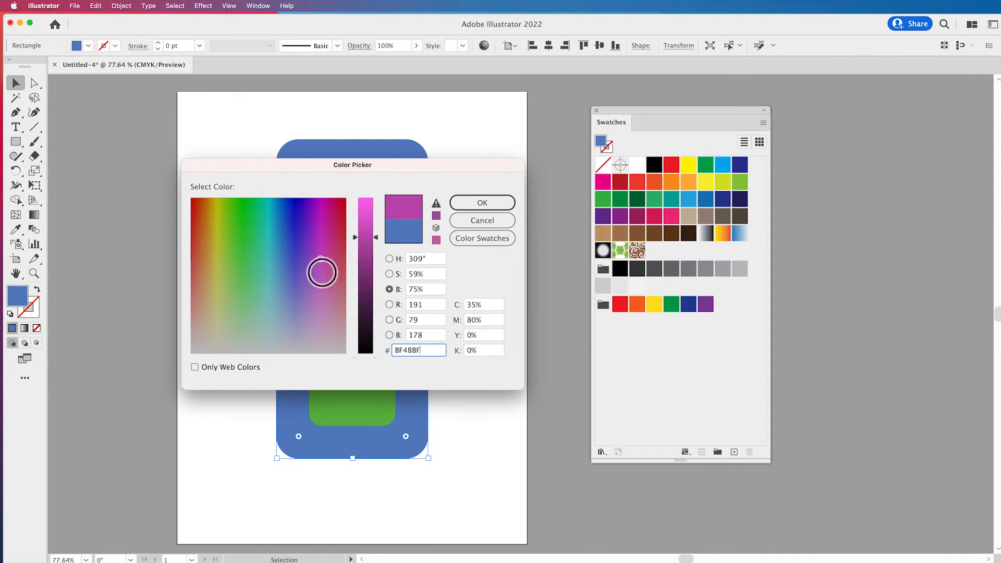
left_click(284, 262)
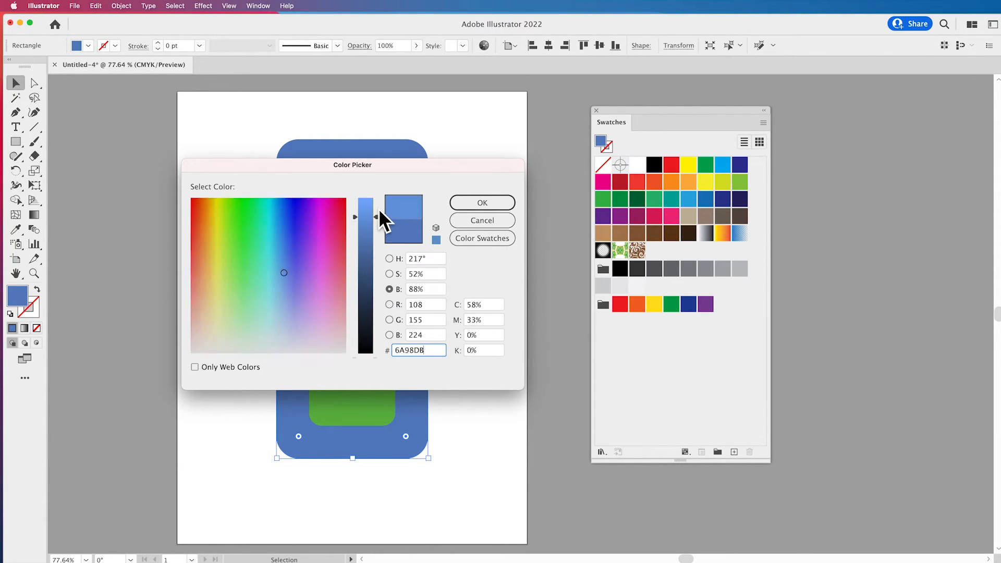
left_click(284, 274)
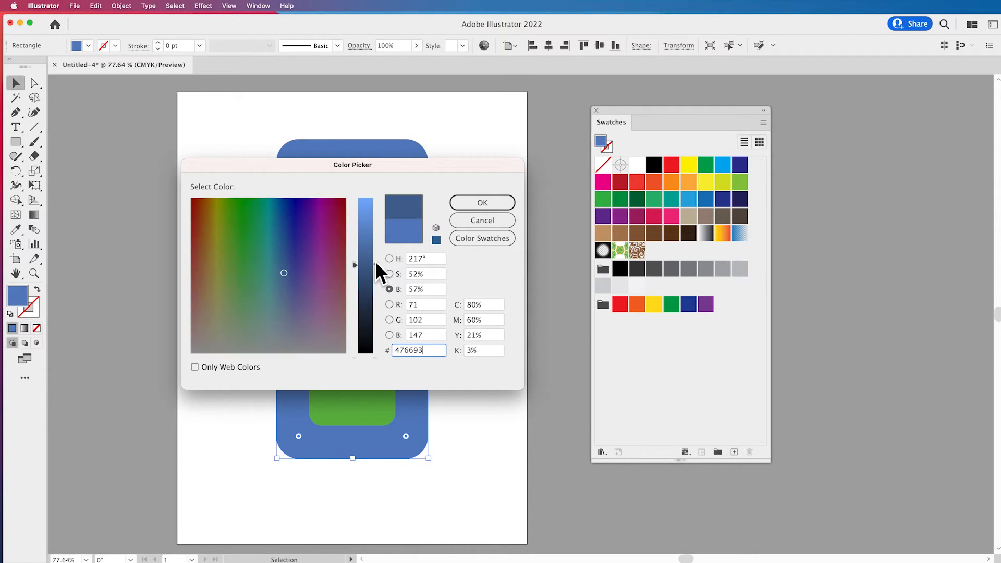
left_click(482, 203)
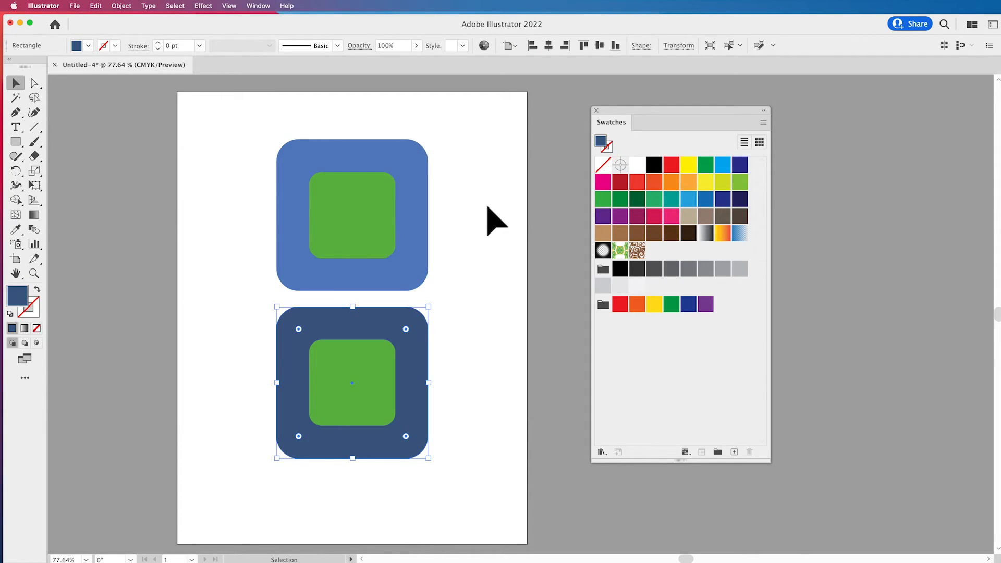
mouse_move(415, 291)
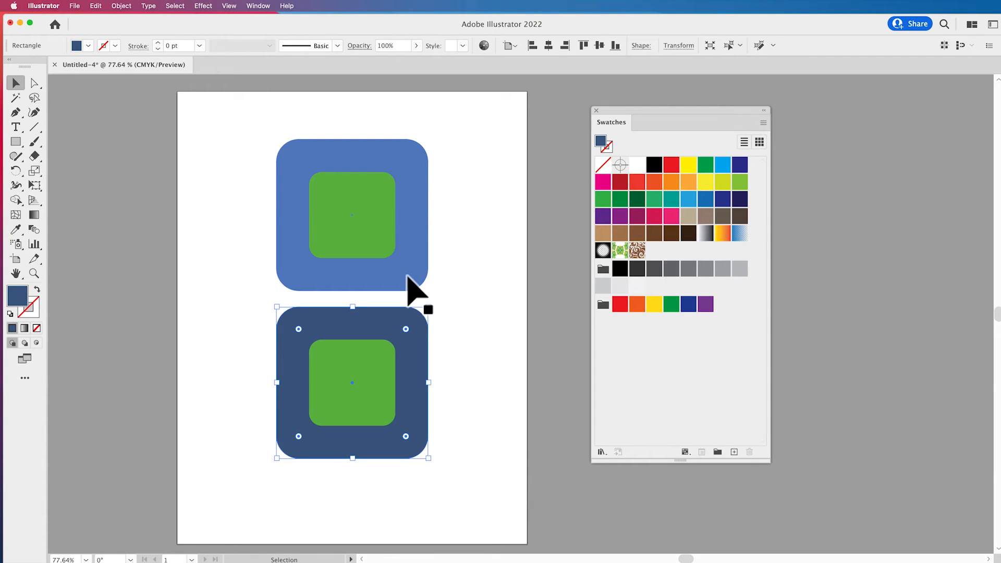
- Lighten the top outer square, darken its inner square to navy, and eyedrop light blue onto the bottom inner square
double_click(18, 295)
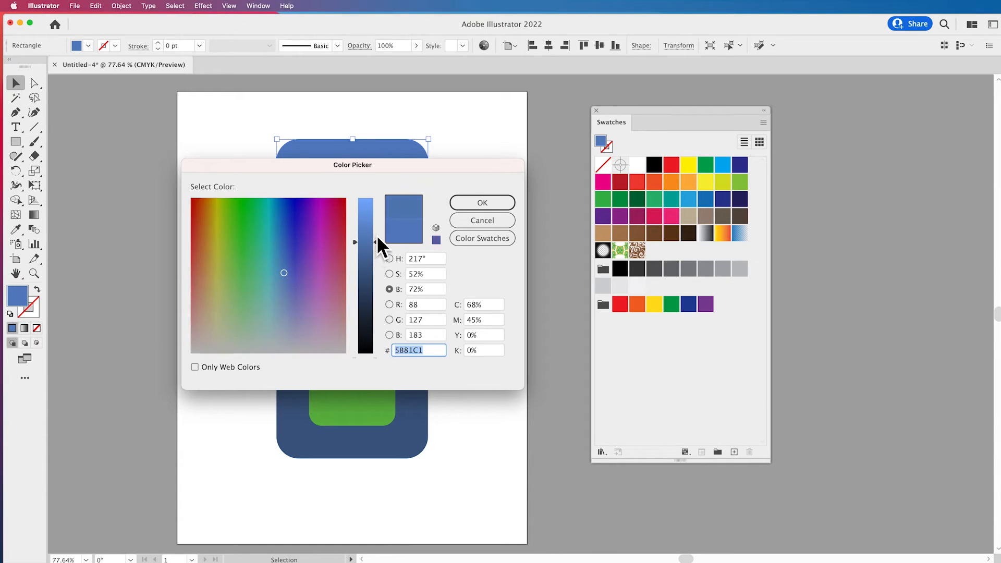
left_click(482, 202)
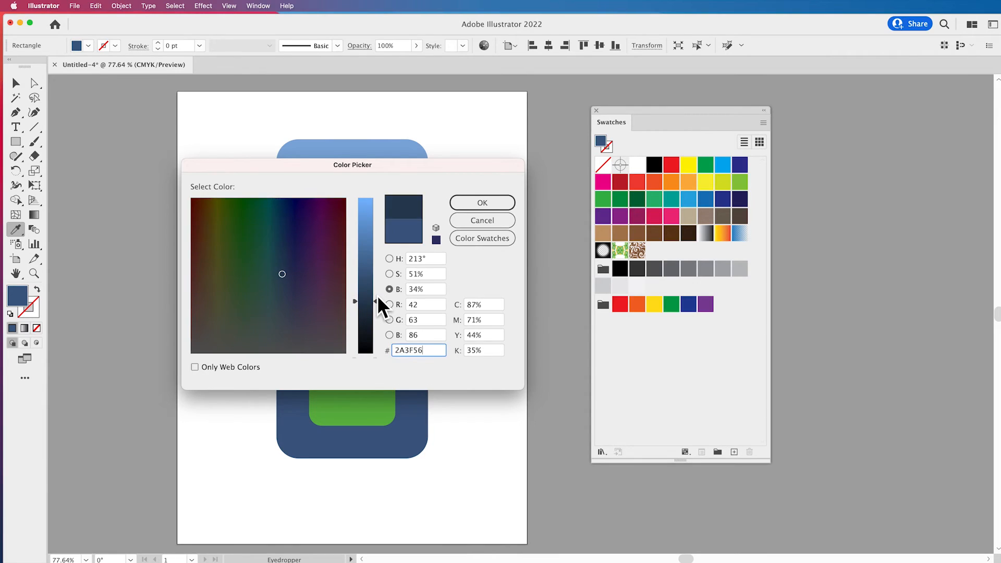
left_click(482, 203)
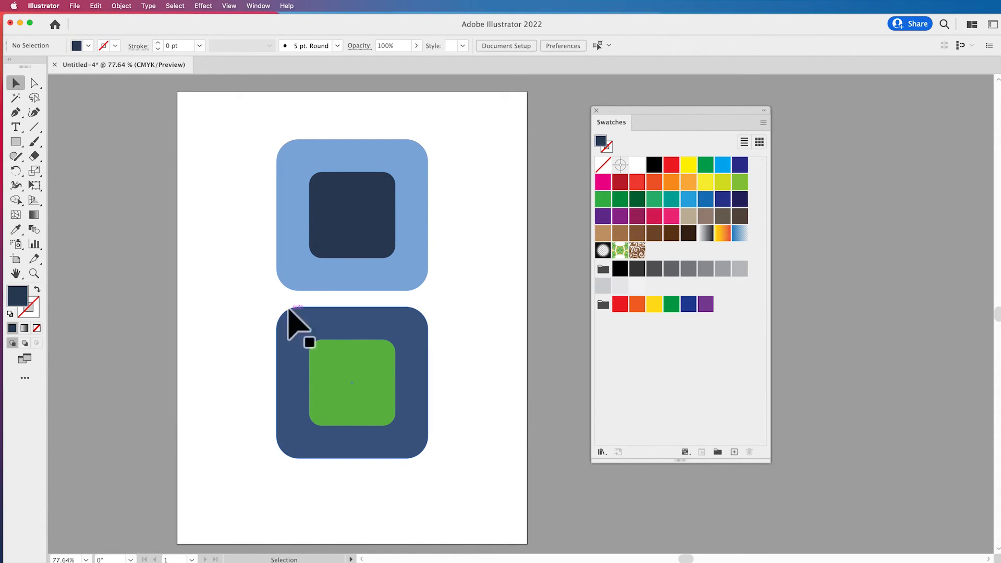
left_click(352, 382)
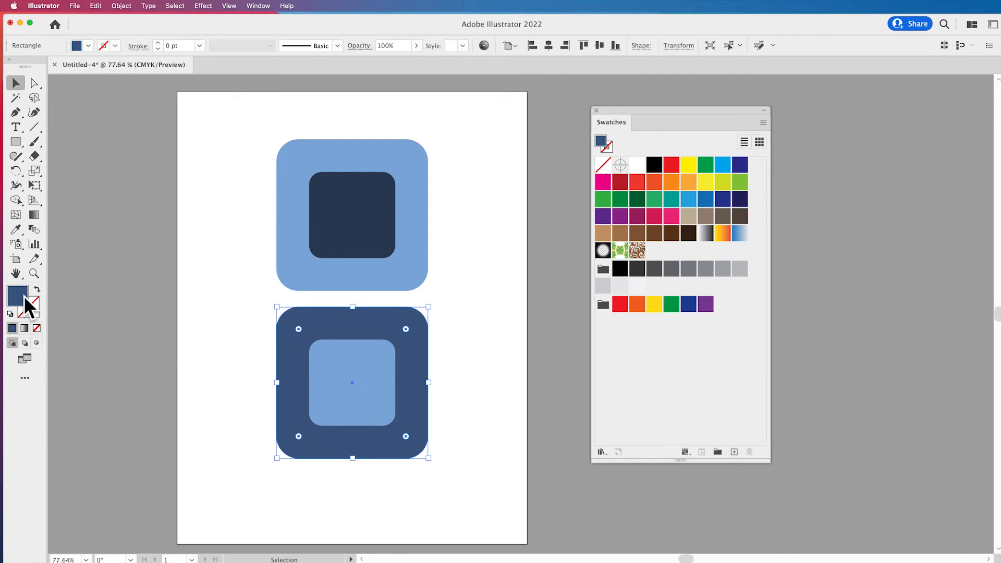
- Retune the bottom outer square's blue to about 56% brightness and confirm the dark blue
double_click(17, 294)
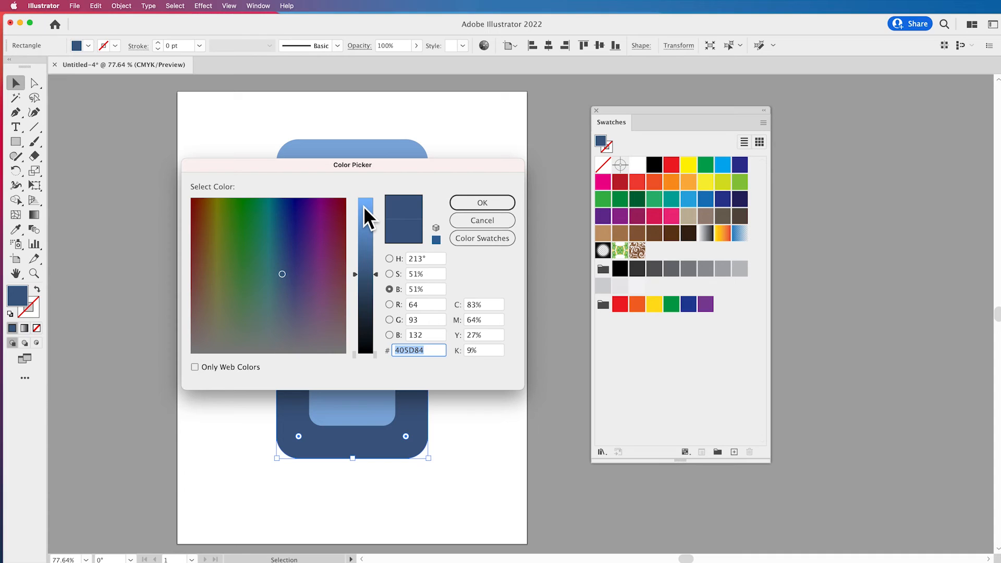
left_click(391, 274)
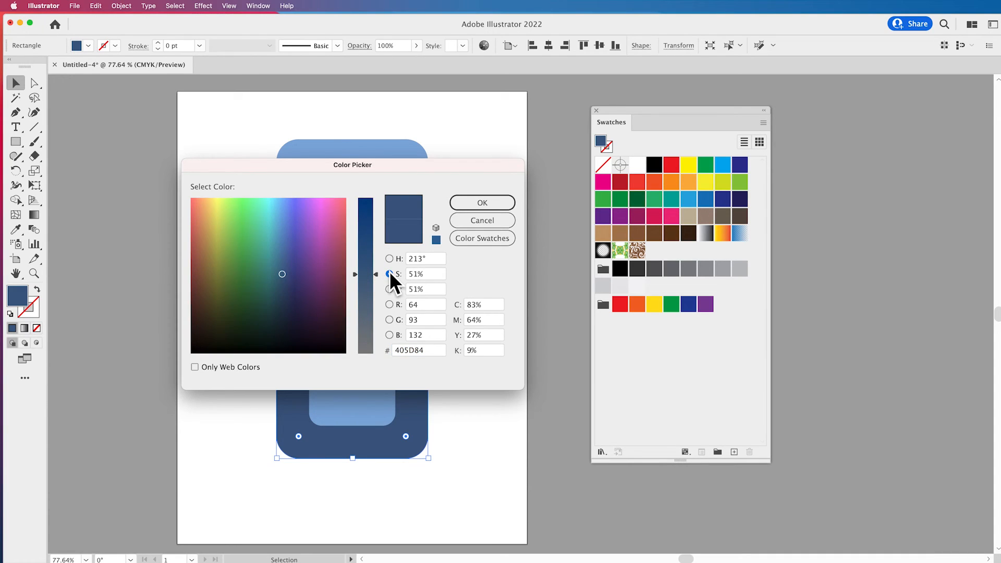
left_click(390, 273)
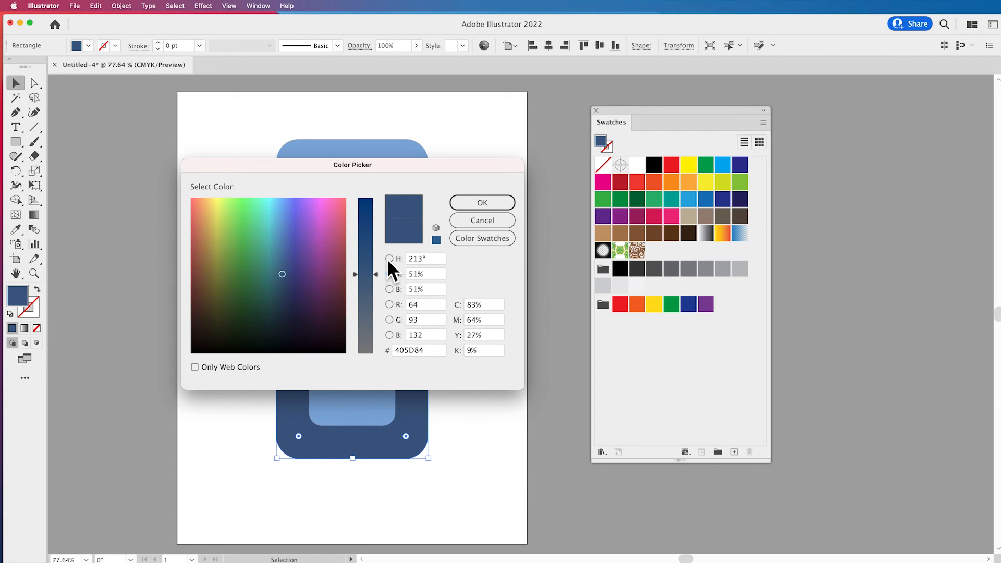
left_click(390, 259)
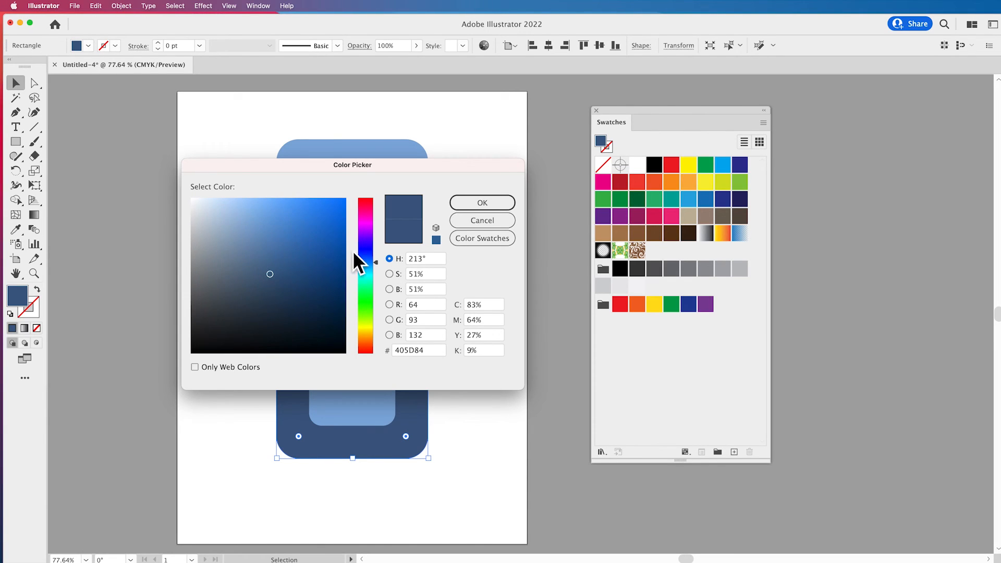
left_click(389, 289)
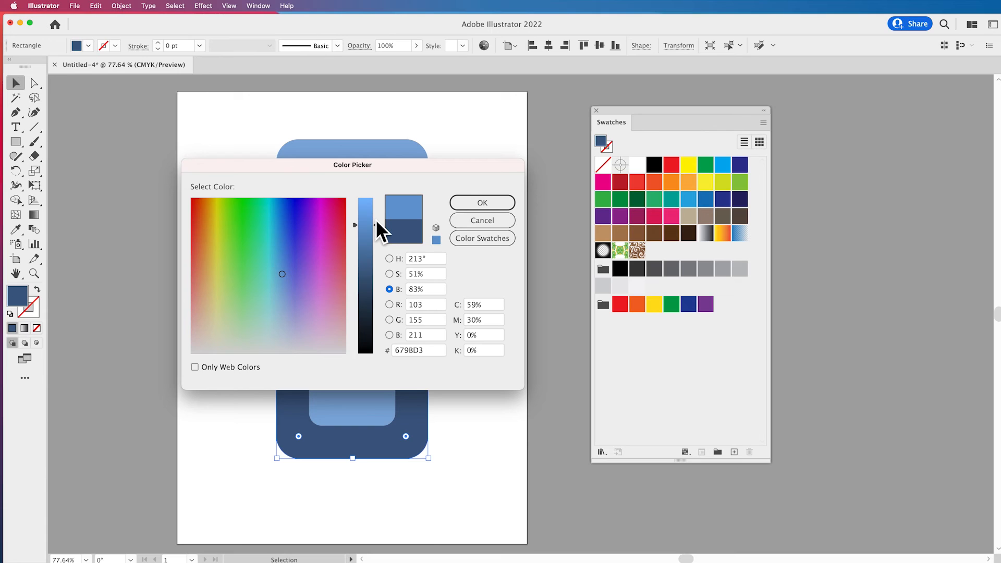
left_click(282, 275)
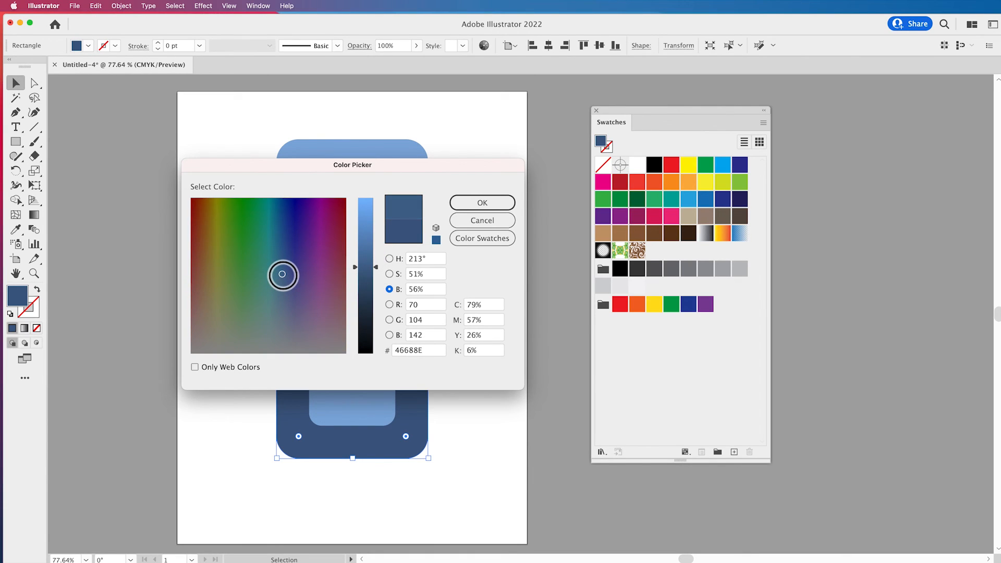
left_click(482, 202)
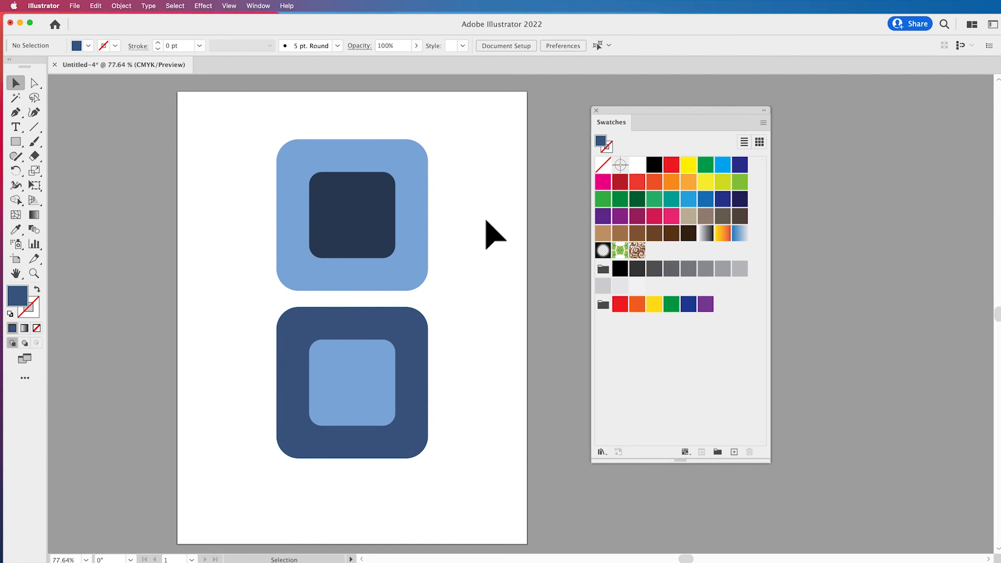
- Select all shapes and add their light and navy blues as new swatches via Add Selected Colors
left_click(352, 383)
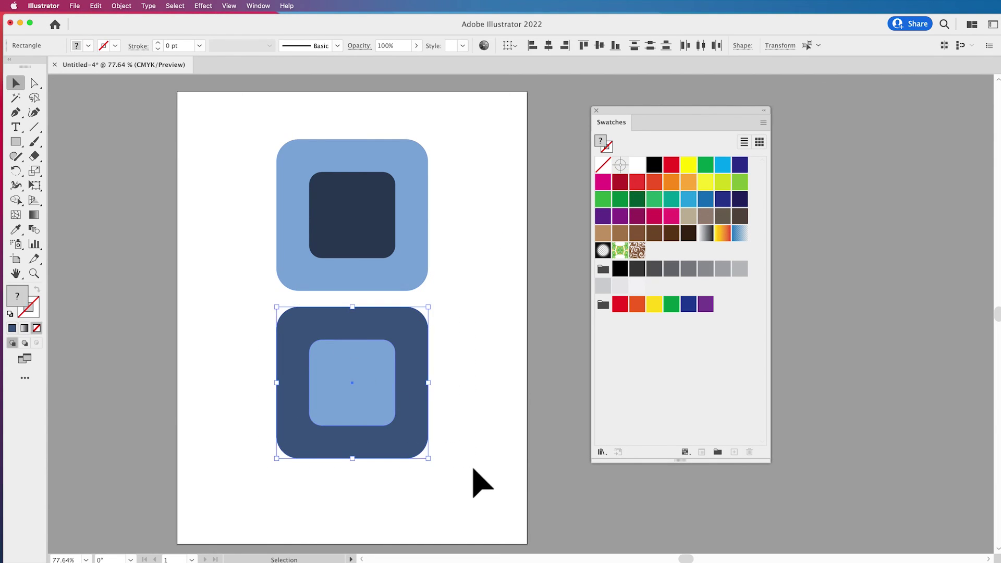
left_click(763, 123)
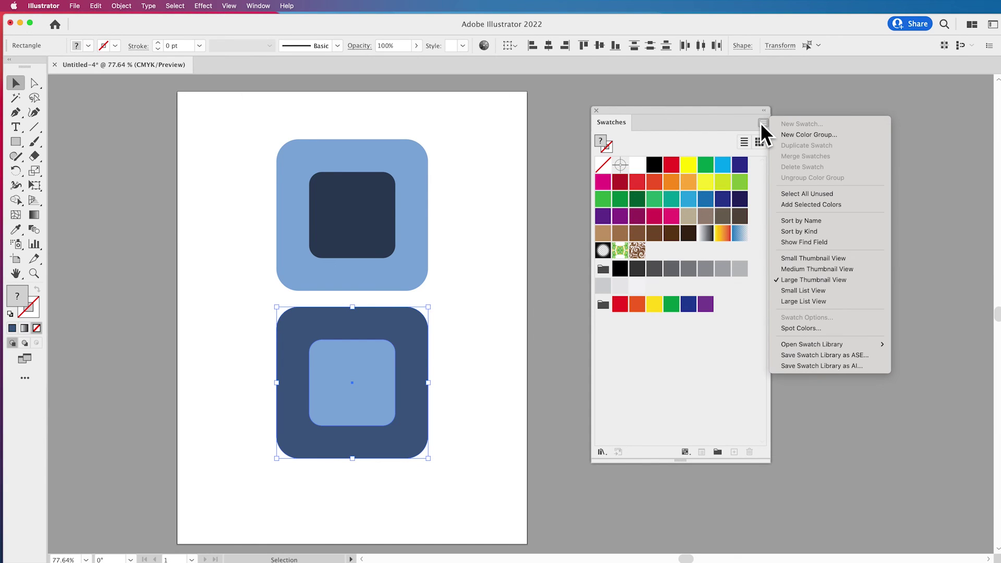
left_click(811, 205)
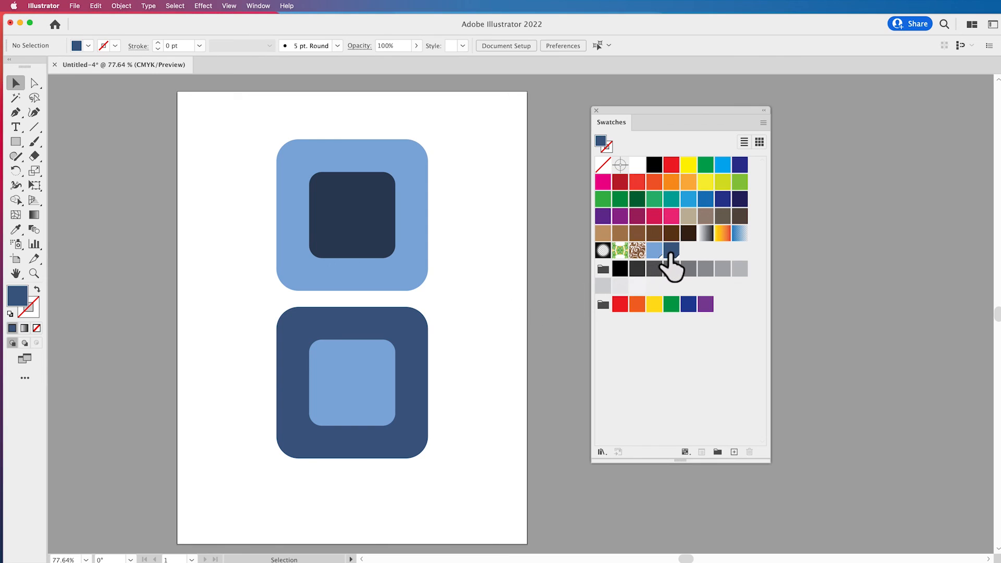
mouse_move(505, 277)
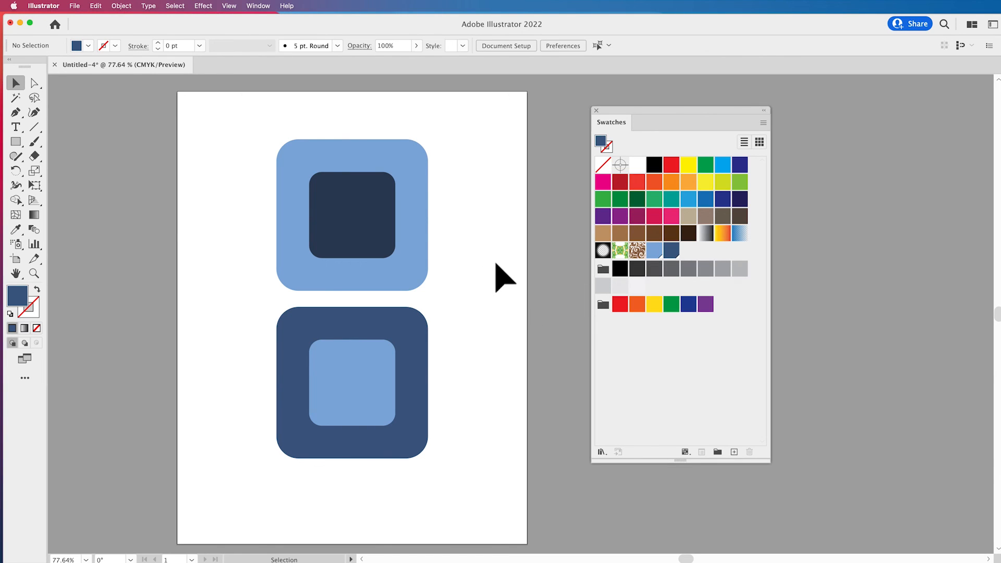